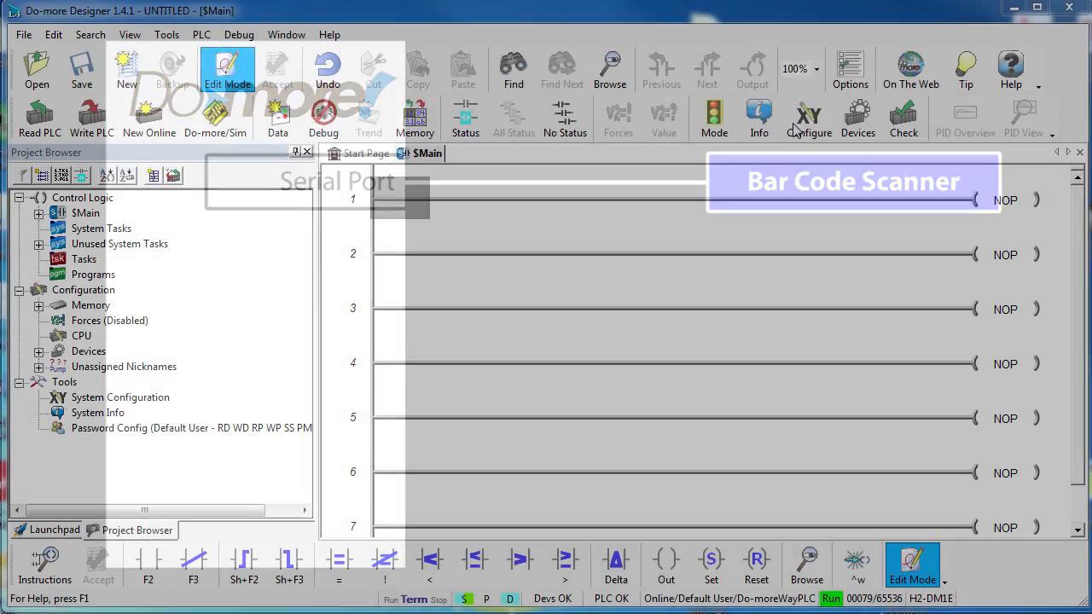
# Set the CPU's internal serial port to General Purpose at 9600 baud with RTS off
pyautogui.click(808, 118)
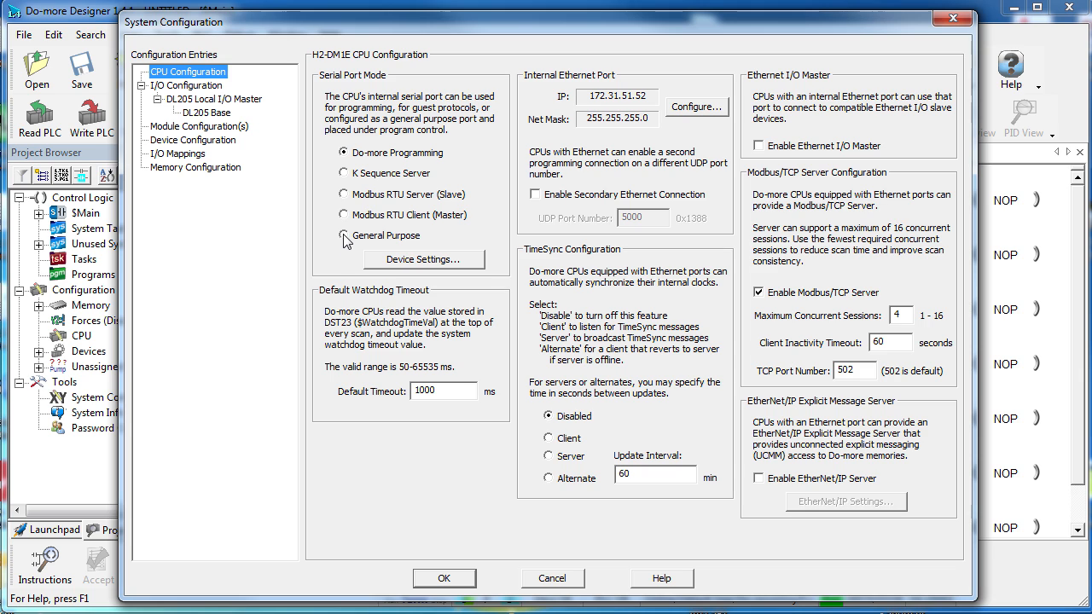
pyautogui.click(344, 235)
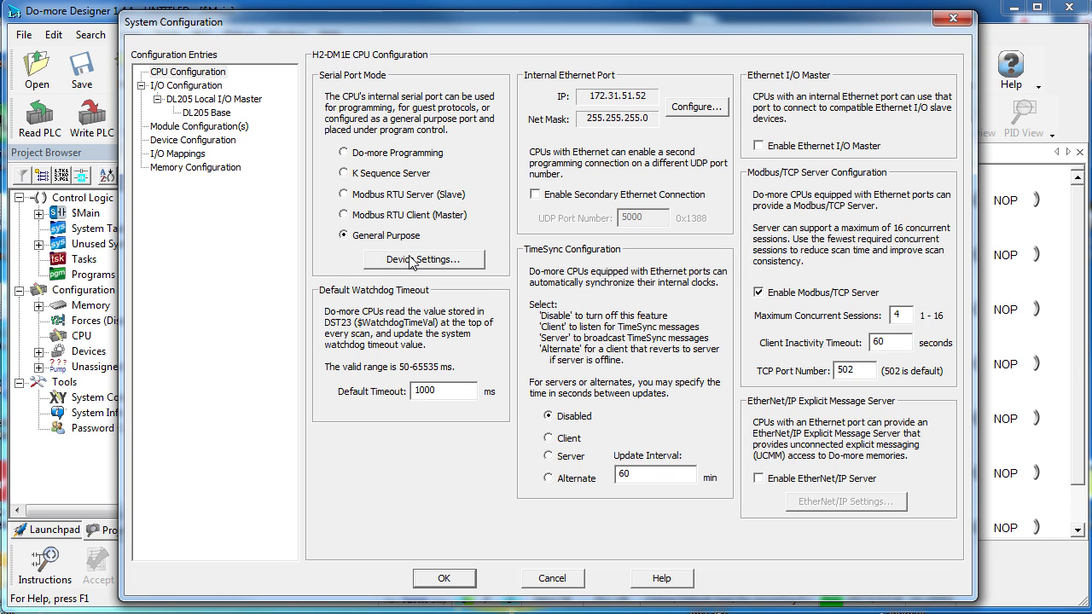
pyautogui.click(424, 258)
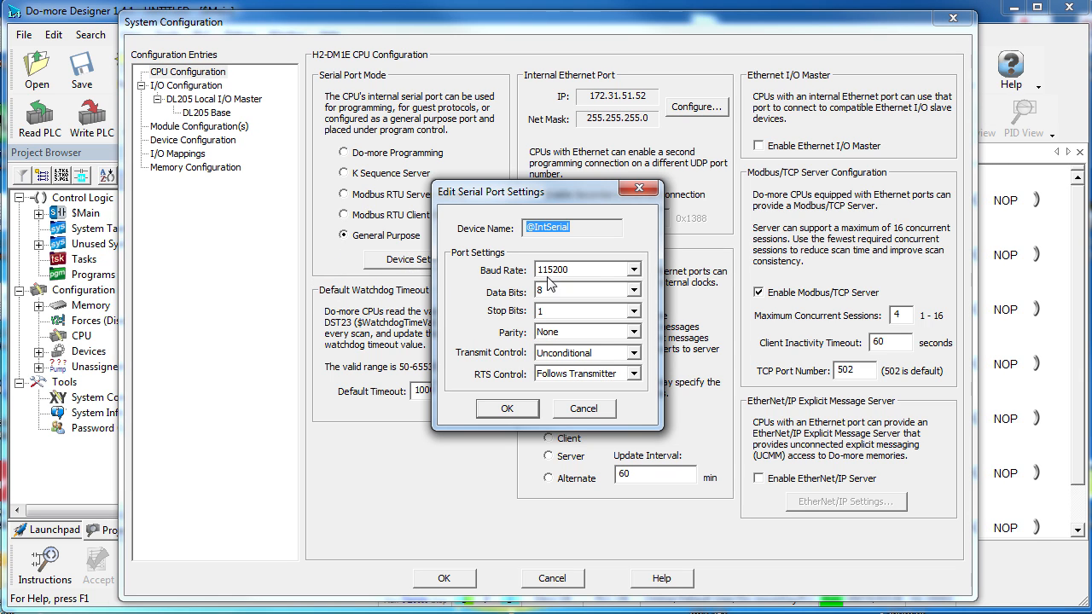
pyautogui.click(638, 270)
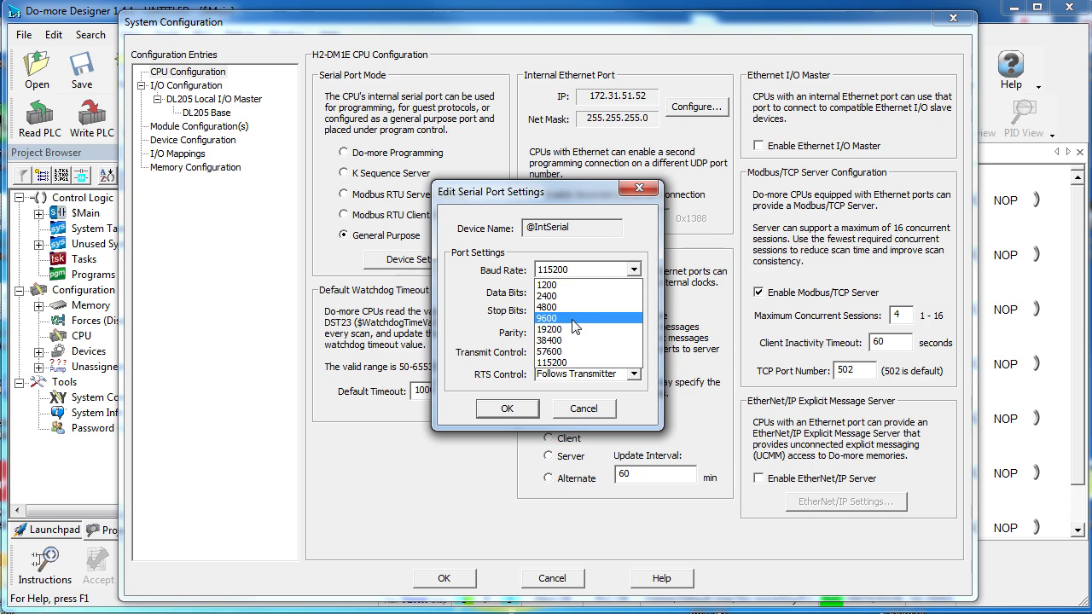
pyautogui.click(568, 317)
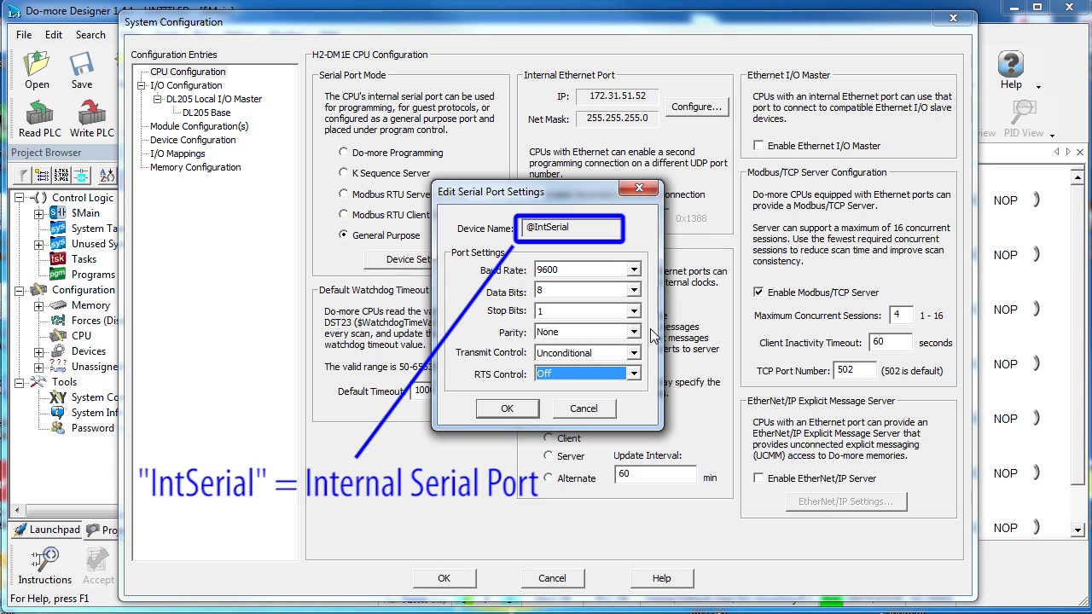
pyautogui.moveTo(526, 401)
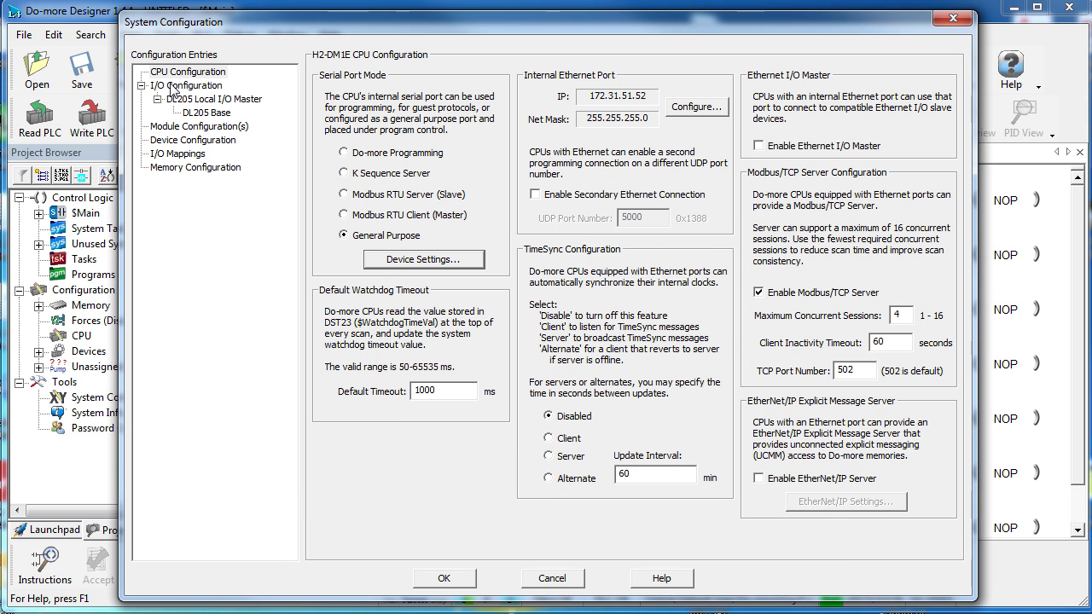
pyautogui.click(188, 85)
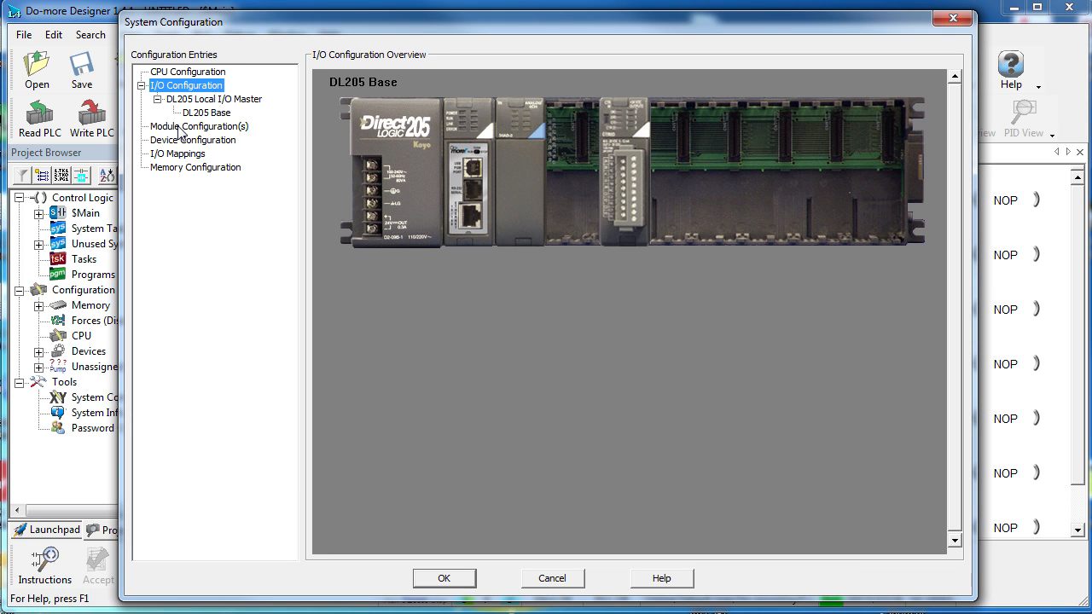
pyautogui.click(195, 140)
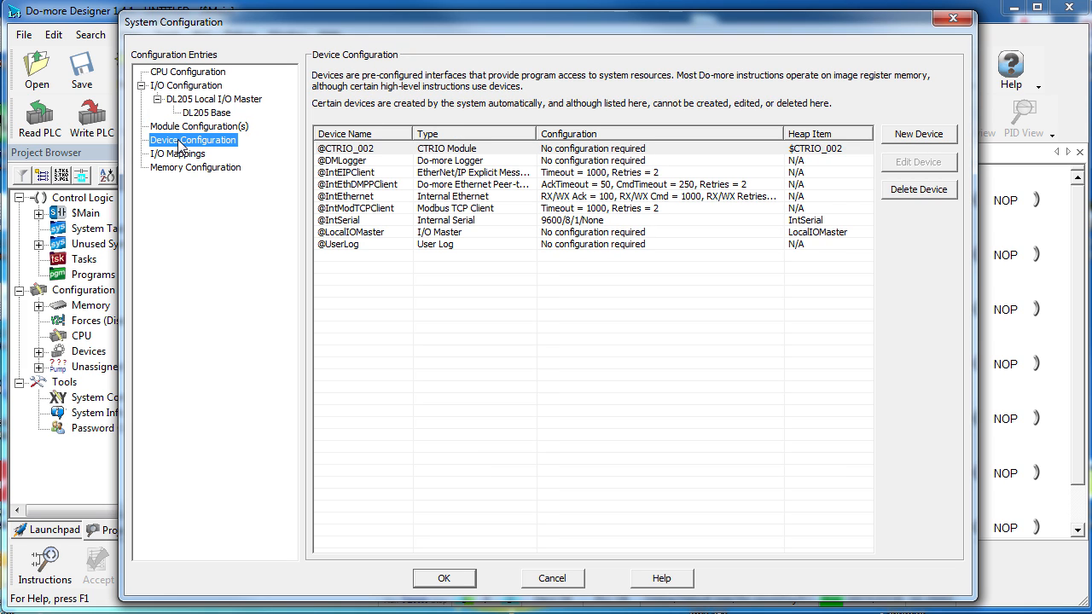
pyautogui.click(340, 220)
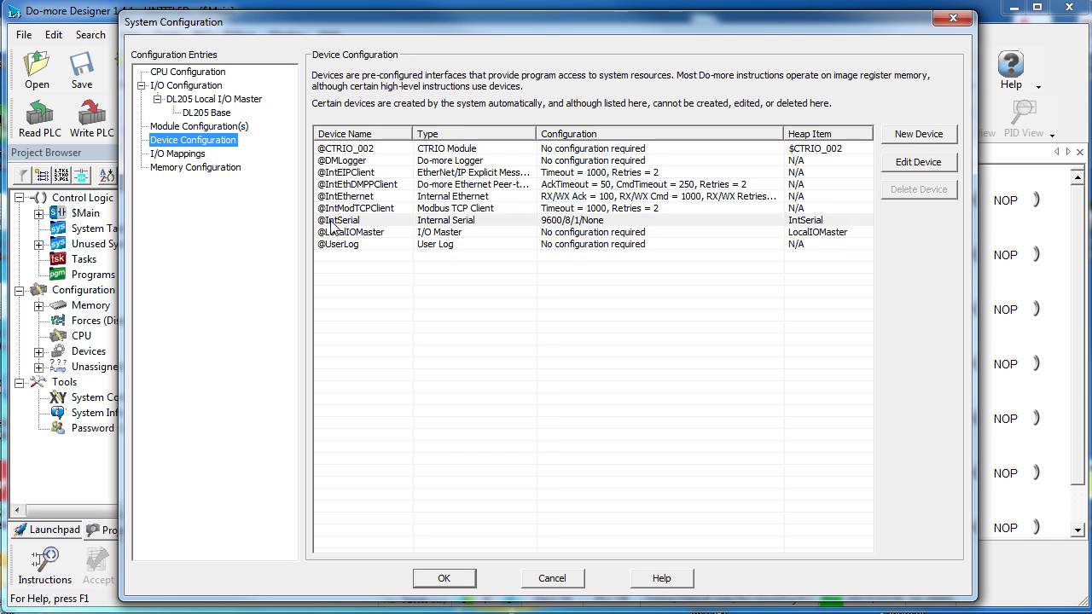
pyautogui.click(359, 220)
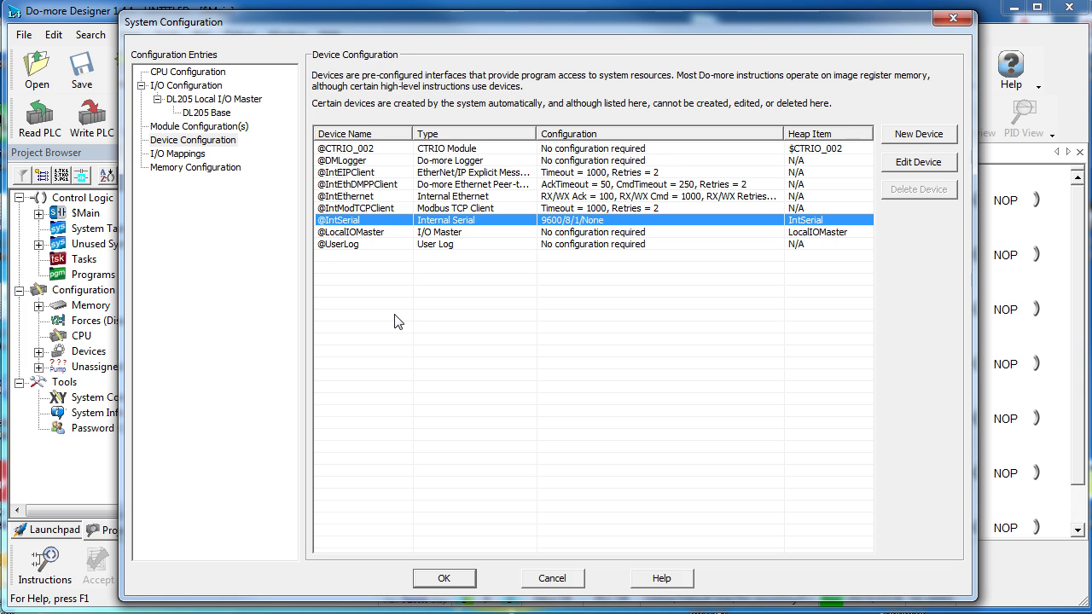
pyautogui.moveTo(894, 174)
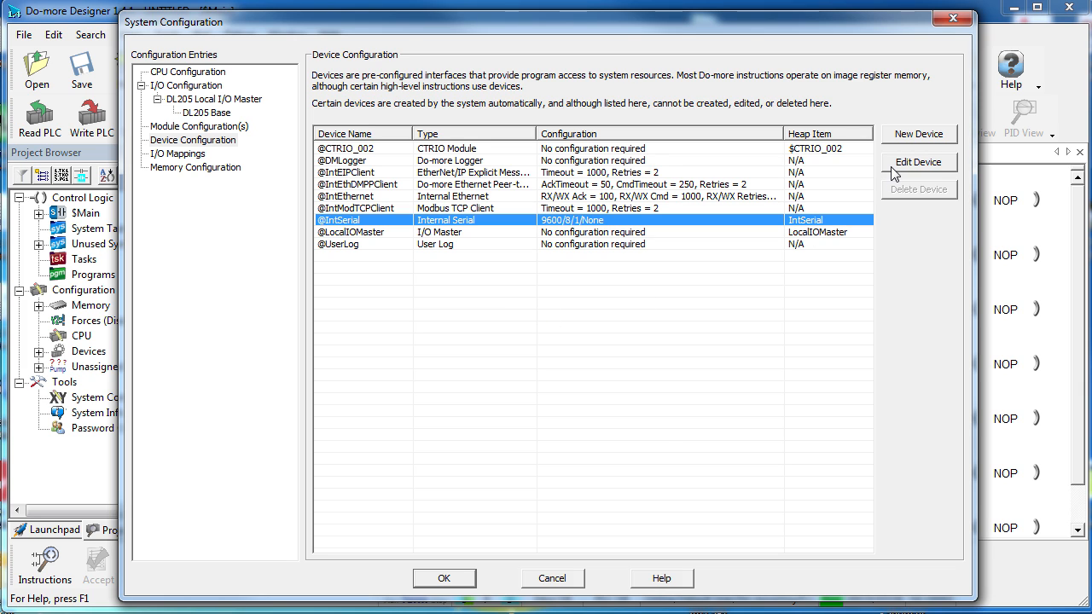
pyautogui.click(919, 161)
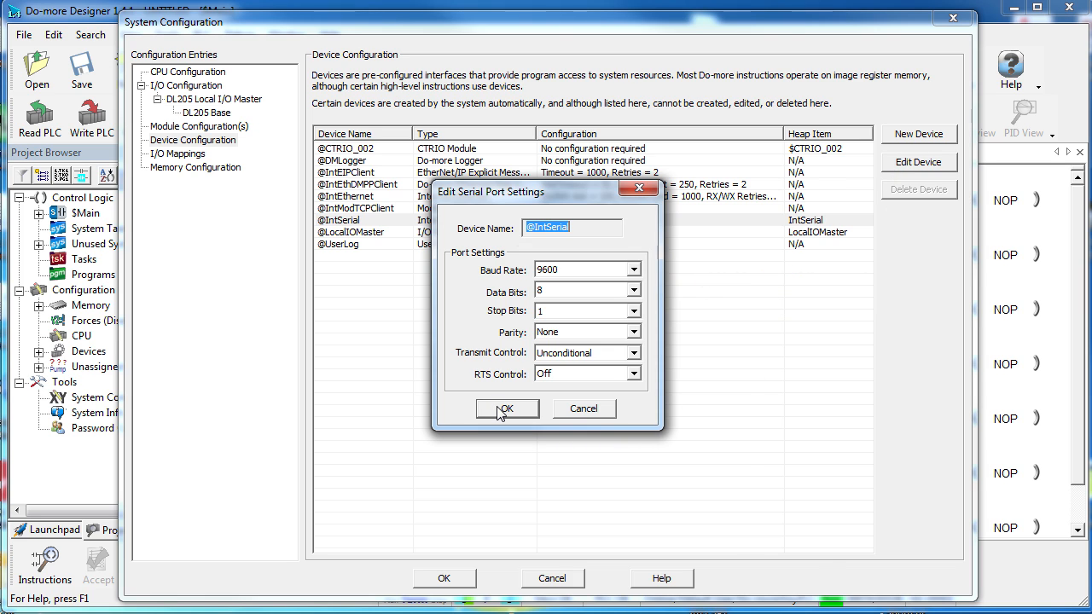
pyautogui.click(507, 409)
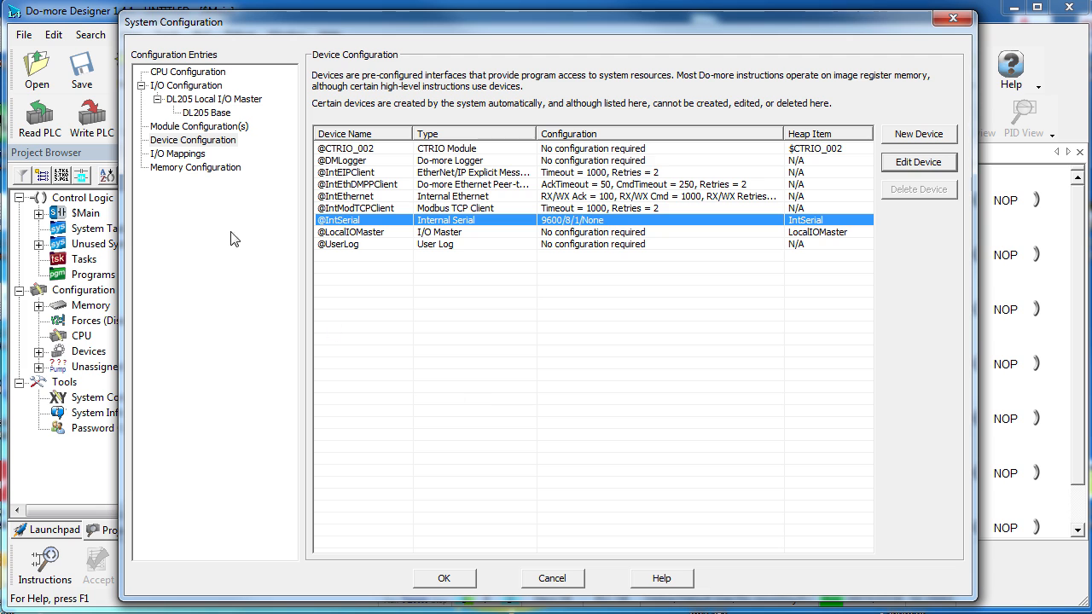
pyautogui.click(178, 153)
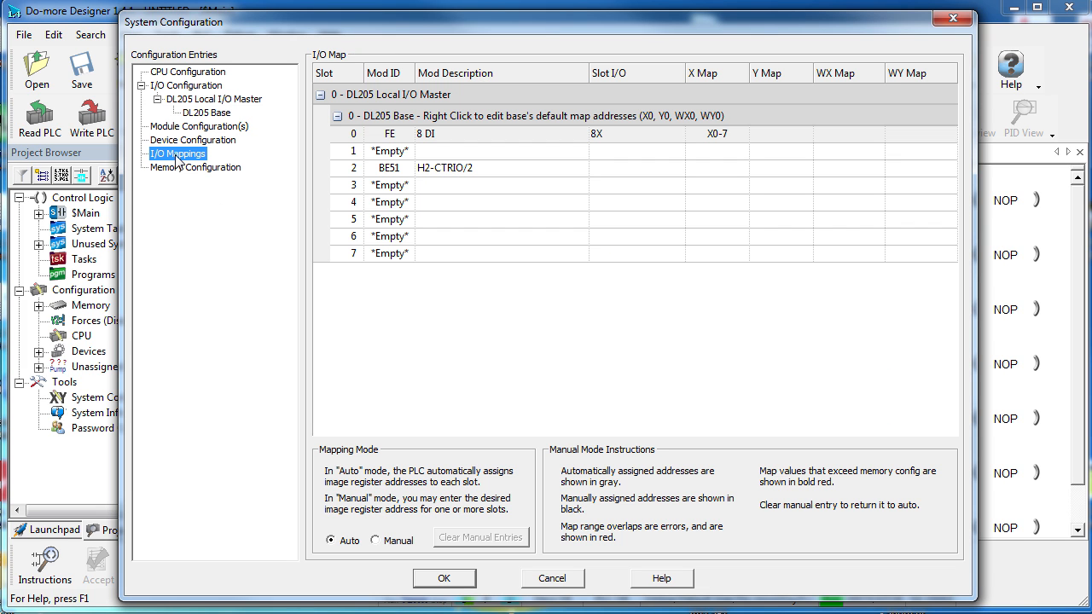
# Inspect the IntSerial Stream Struct heap item in Memory Configuration
pyautogui.click(196, 167)
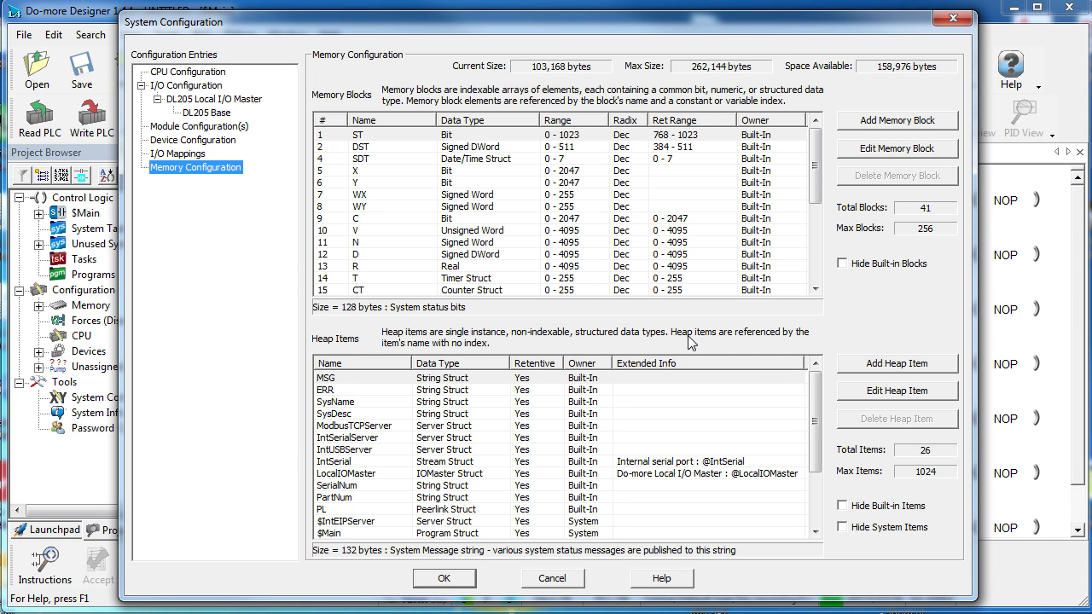
pyautogui.scroll(-3)
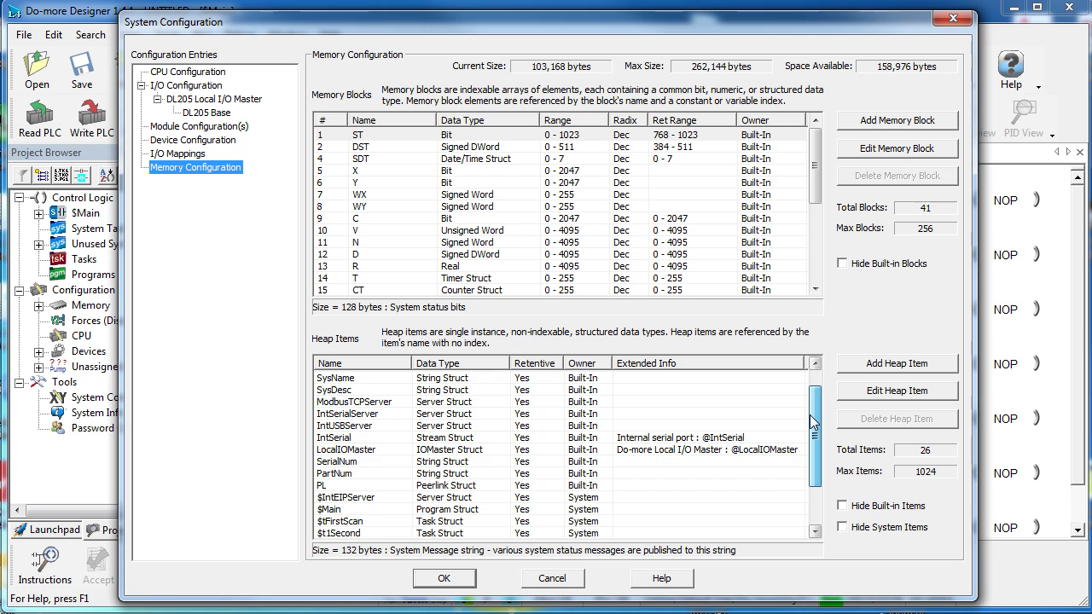
pyautogui.click(341, 438)
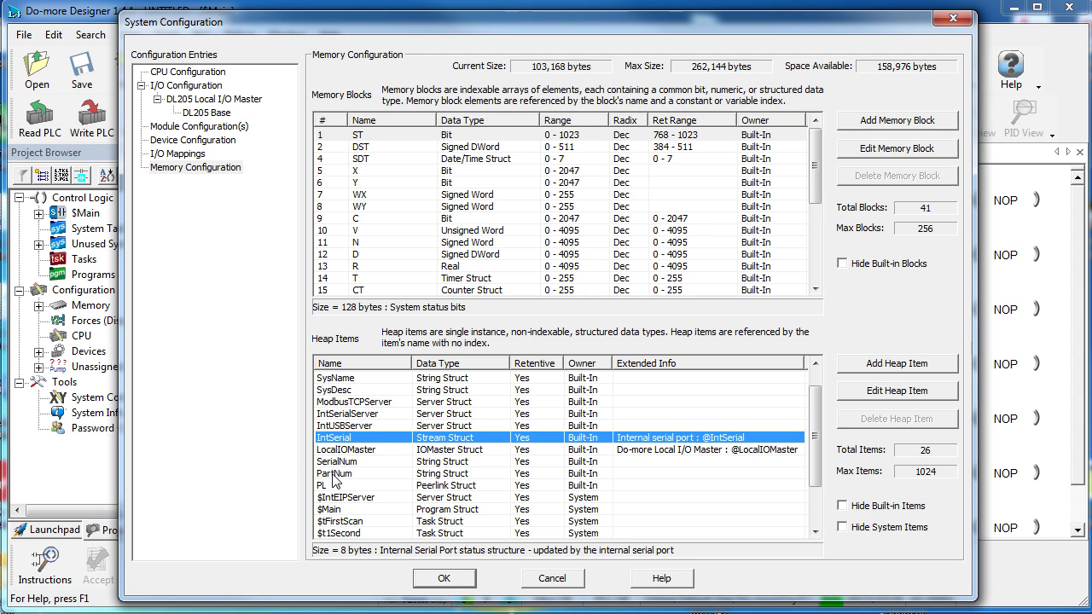
pyautogui.click(188, 71)
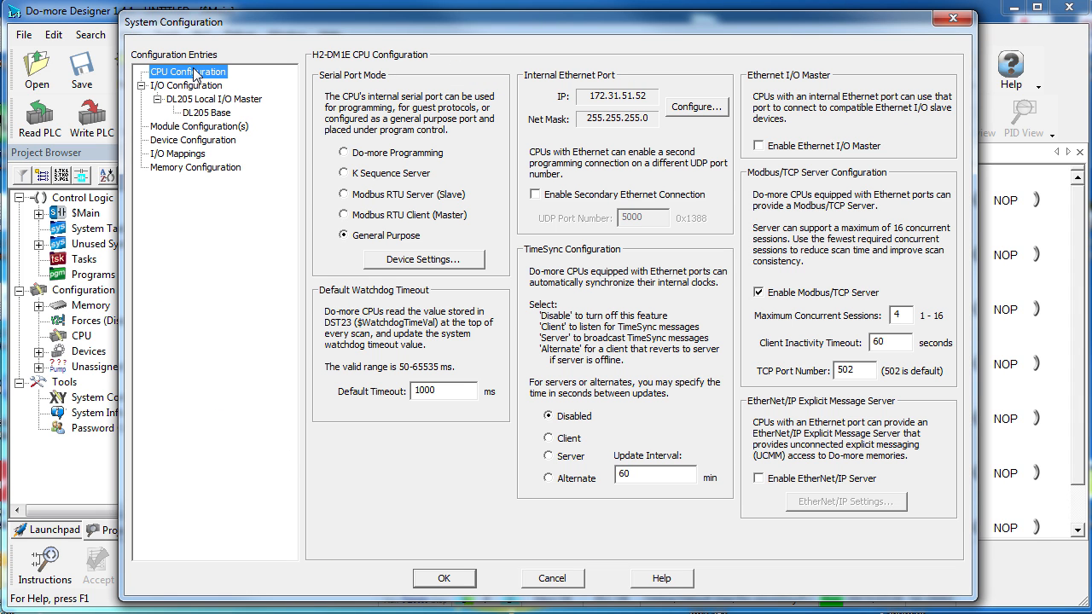
pyautogui.moveTo(425, 259)
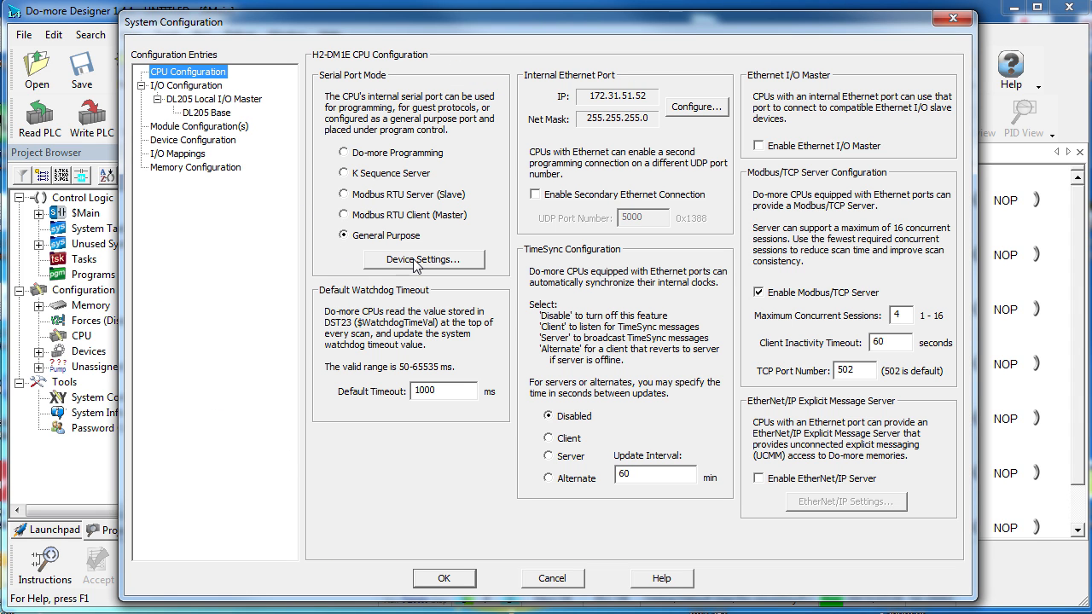
pyautogui.click(424, 259)
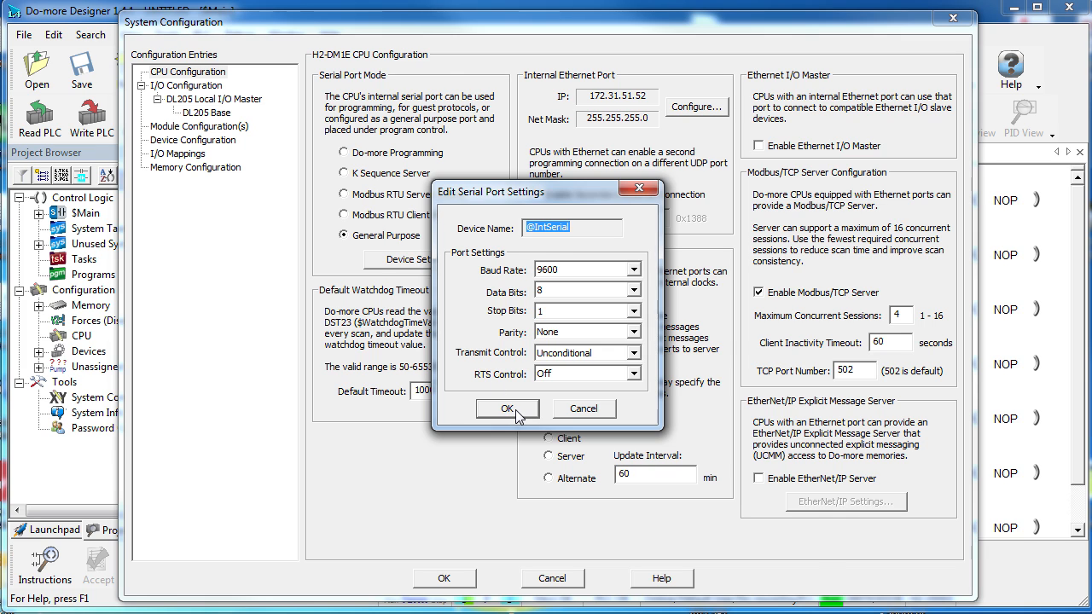
pyautogui.click(504, 409)
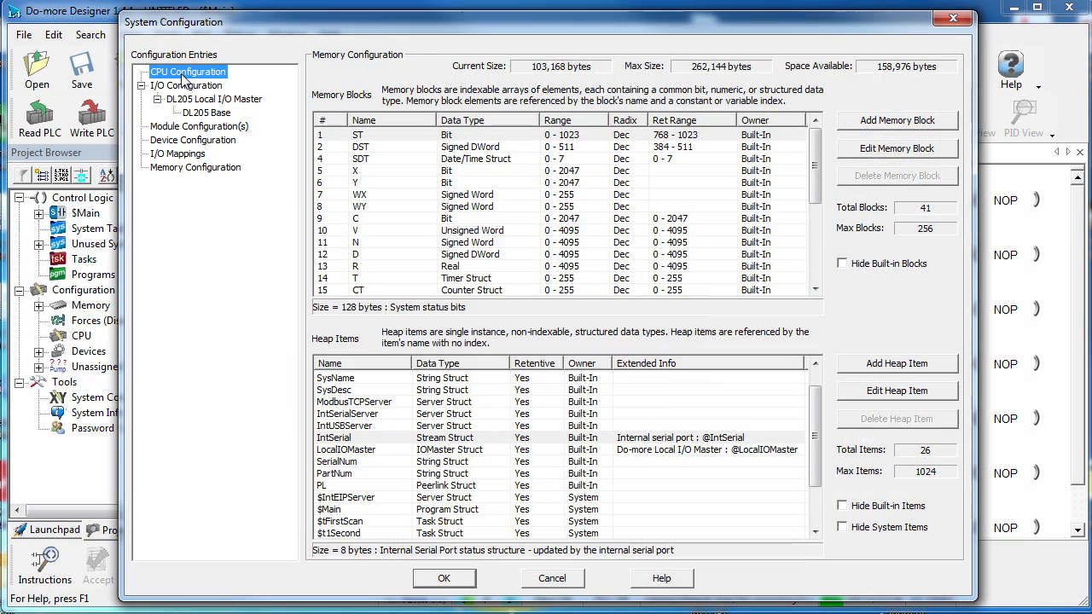
# Review the DL205 I/O master pages and list module configurations, with CTRIO_002 in slot 2
pyautogui.click(187, 72)
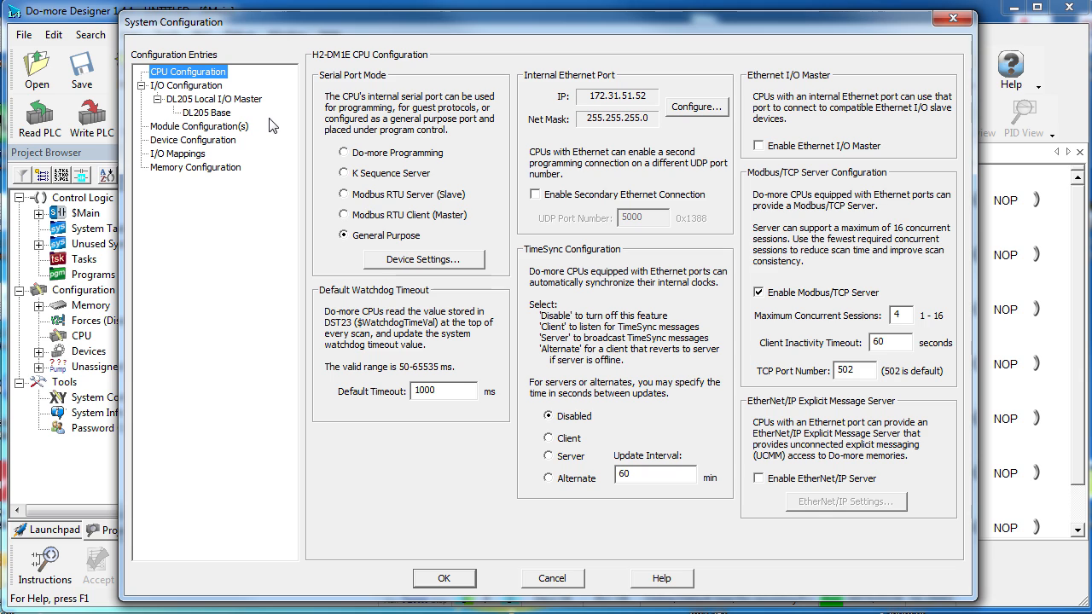
pyautogui.click(186, 85)
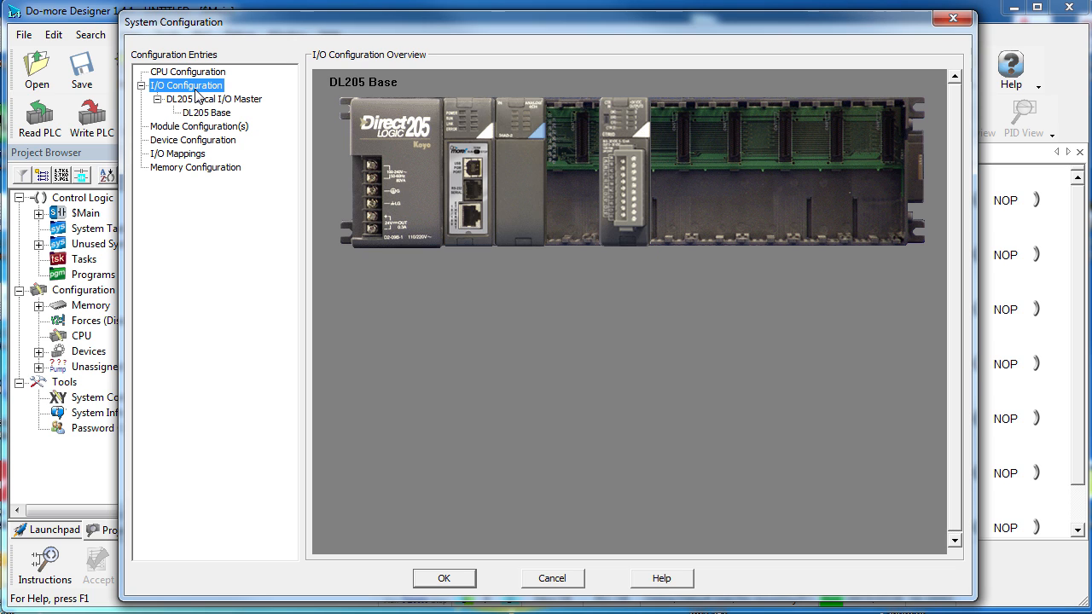
pyautogui.click(211, 99)
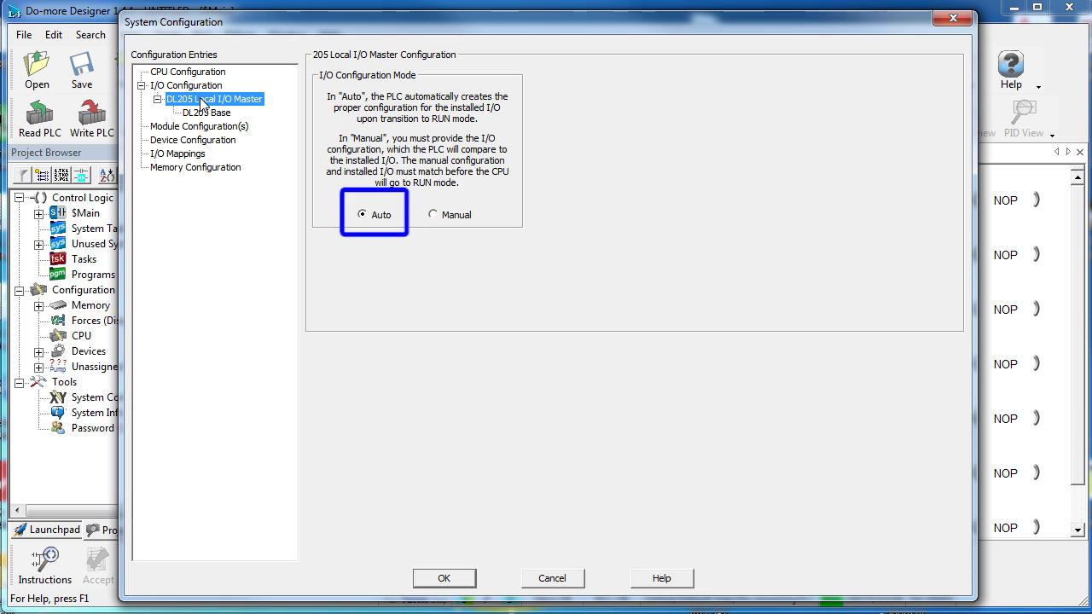
pyautogui.click(204, 113)
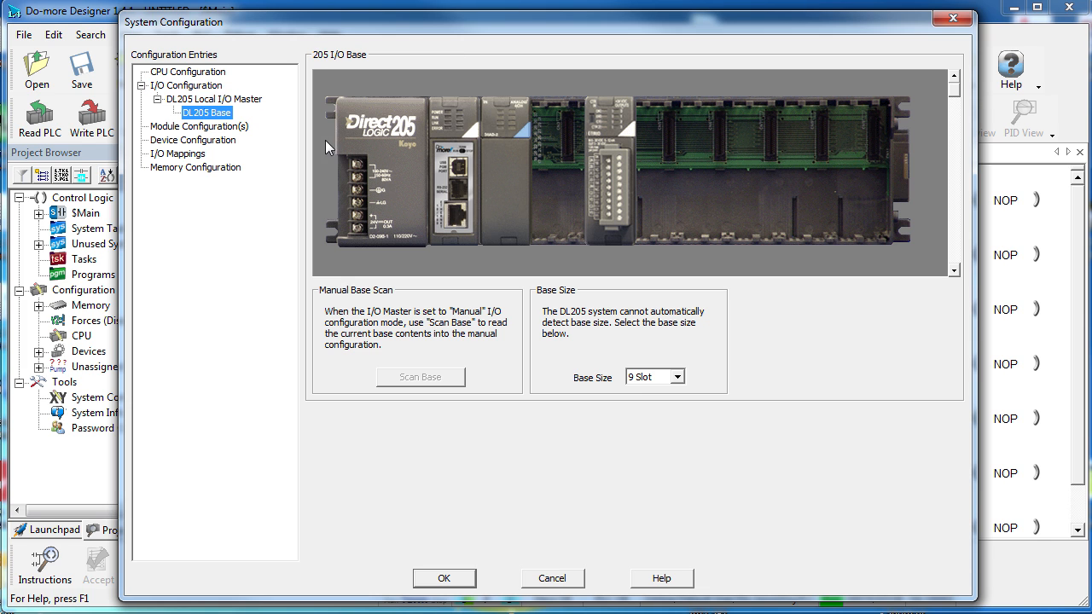
pyautogui.moveTo(659, 190)
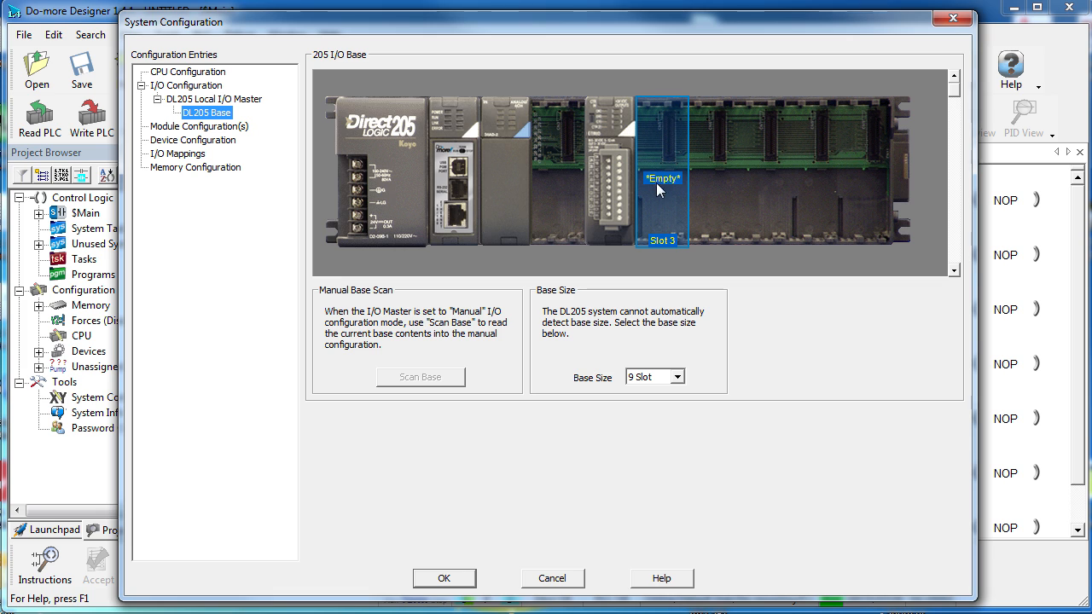
pyautogui.click(200, 126)
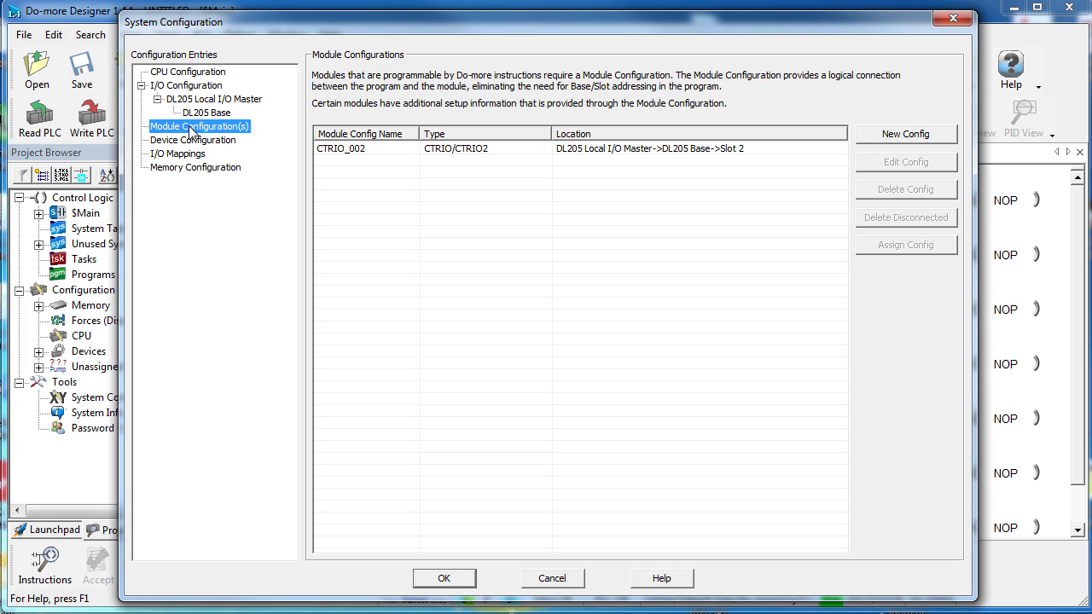
# Make CTRIO_002 channel 1 input A a Quad Counter and rename the function 'Encoder'
pyautogui.click(367, 148)
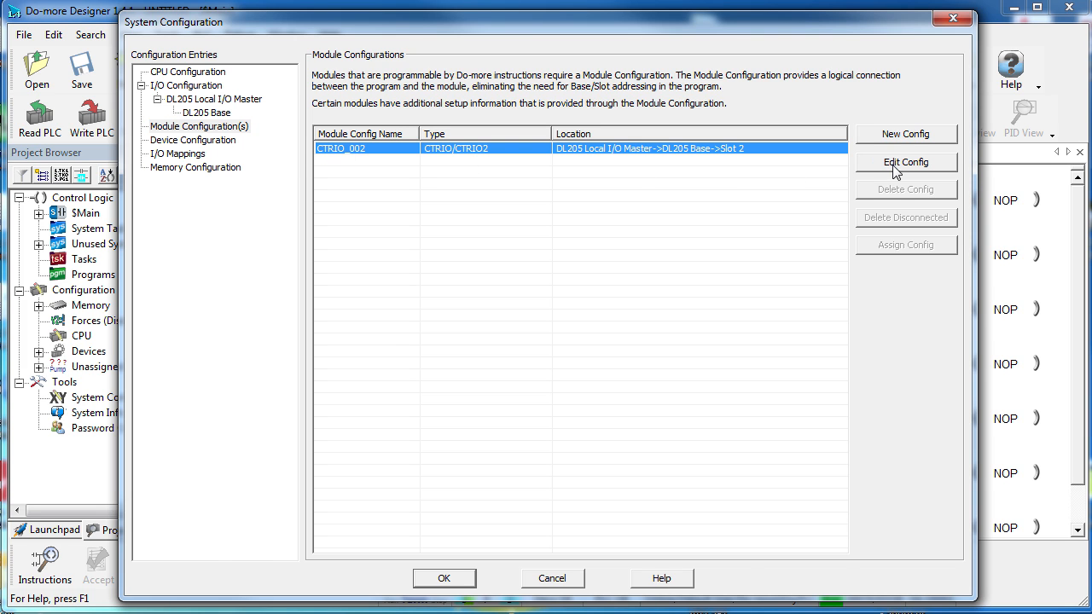
pyautogui.click(906, 162)
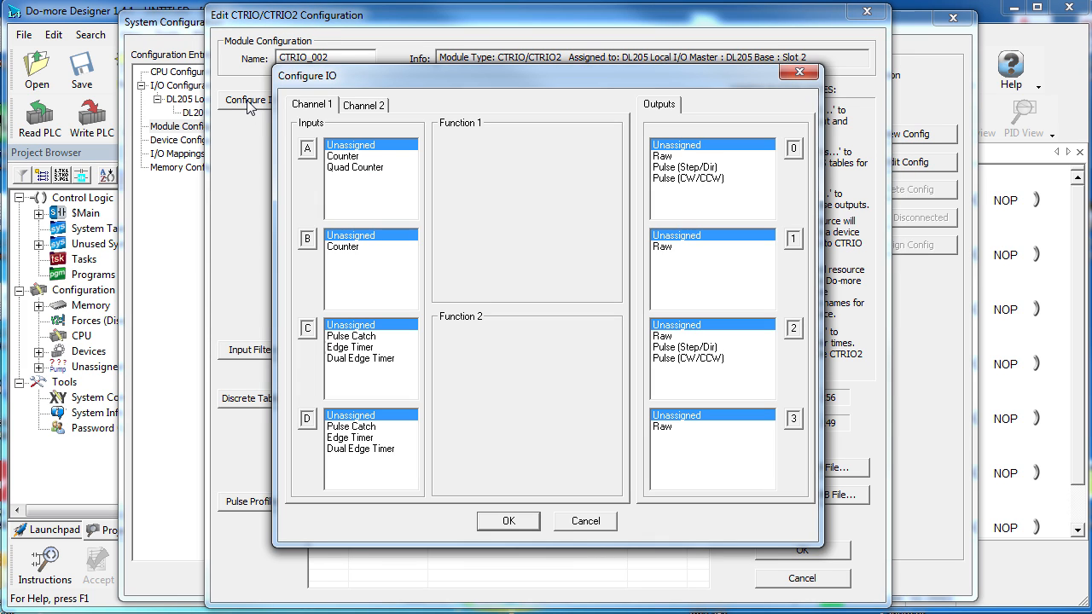
pyautogui.click(361, 168)
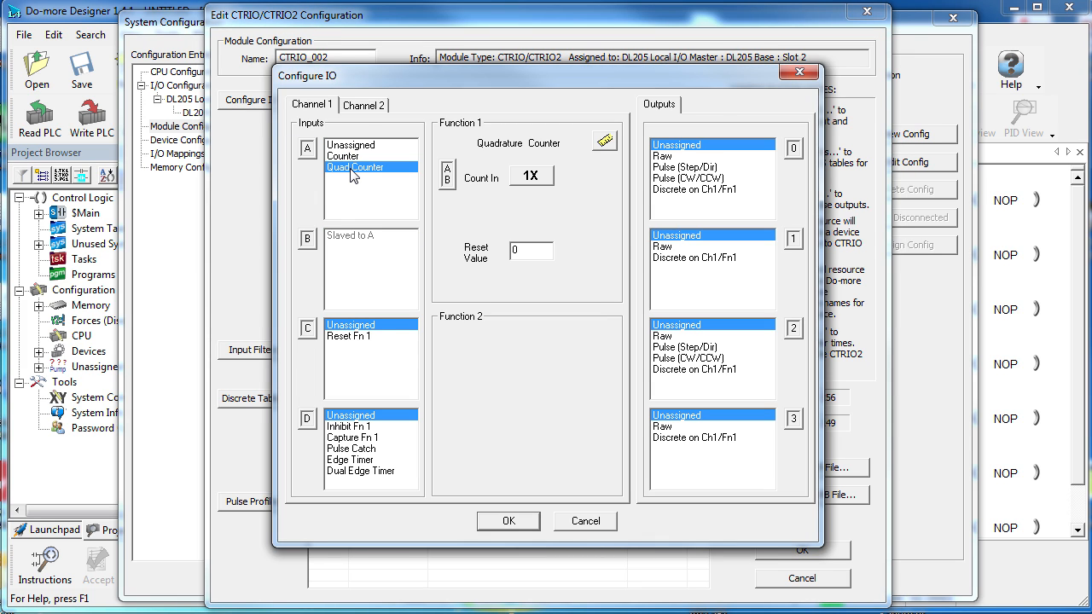
pyautogui.click(508, 521)
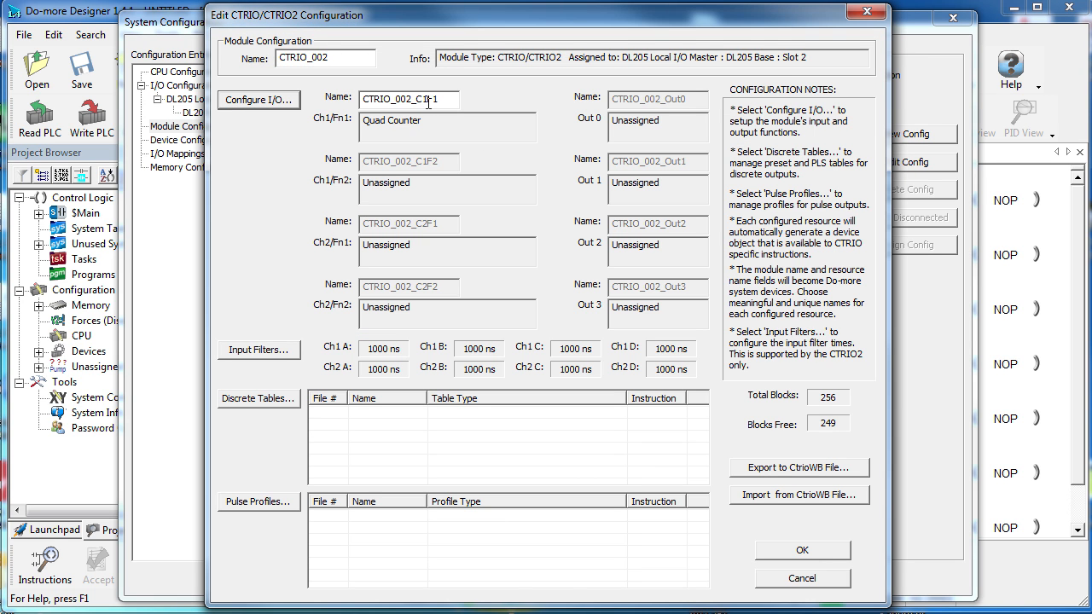
pyautogui.write('Encoder')
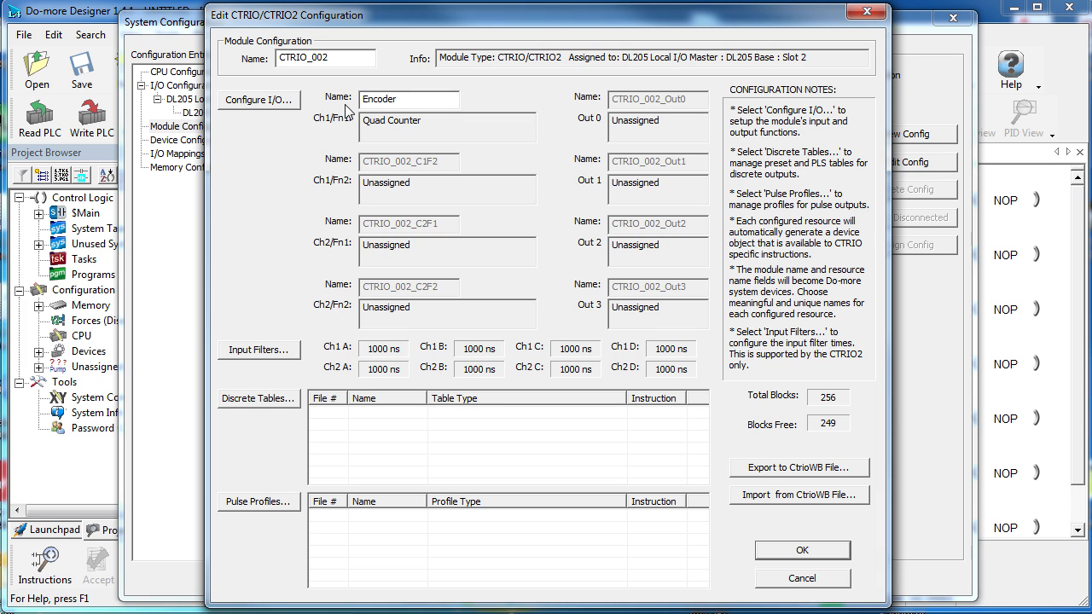
pyautogui.click(803, 550)
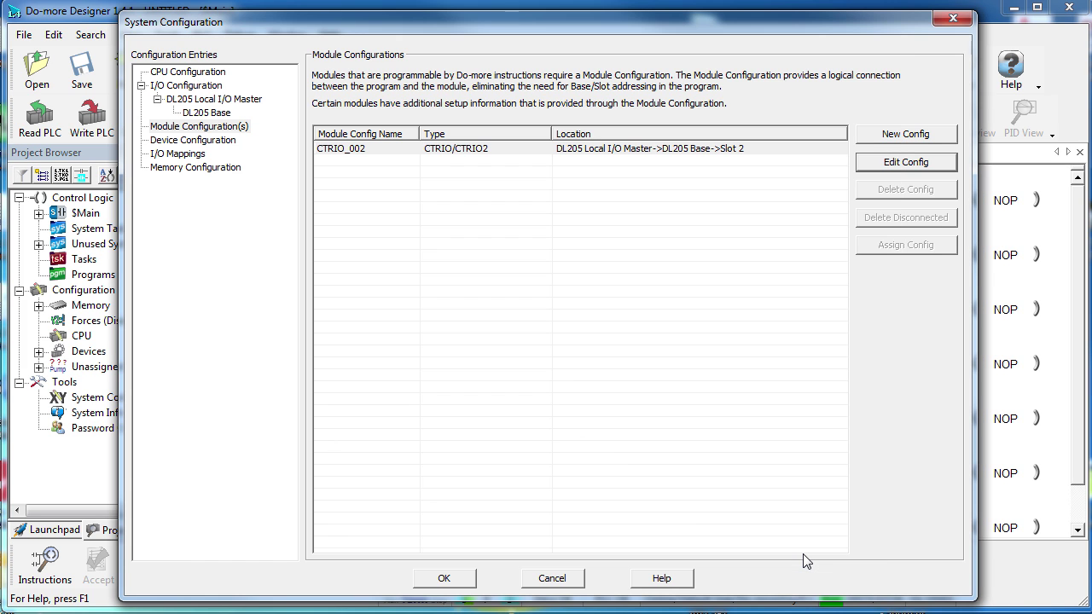
pyautogui.moveTo(918, 542)
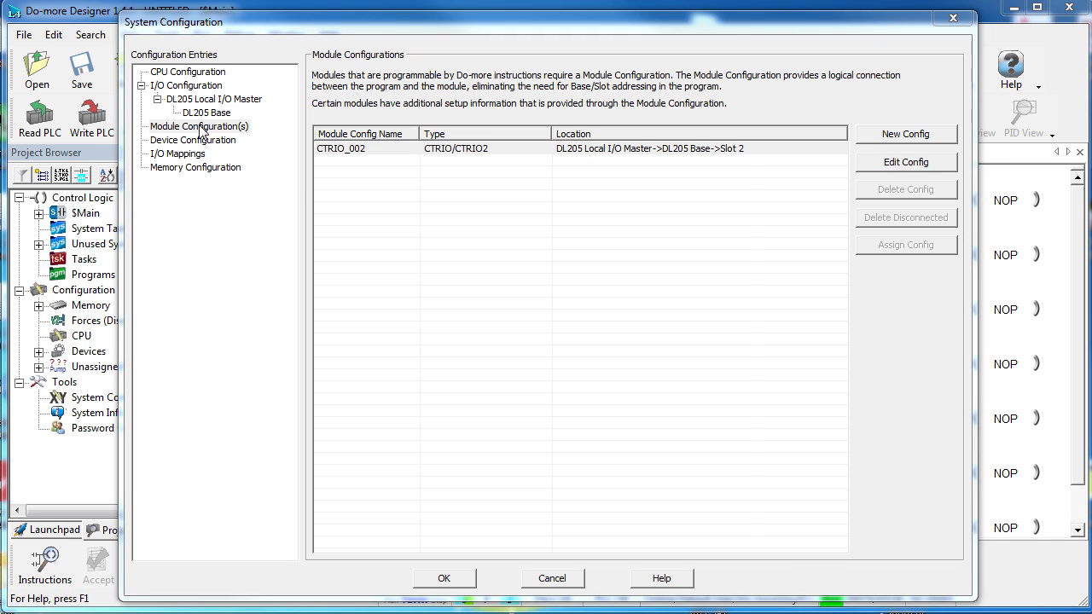
# Reopen the CTRIO_002 configuration to verify the Encoder counter, then close it
pyautogui.click(337, 148)
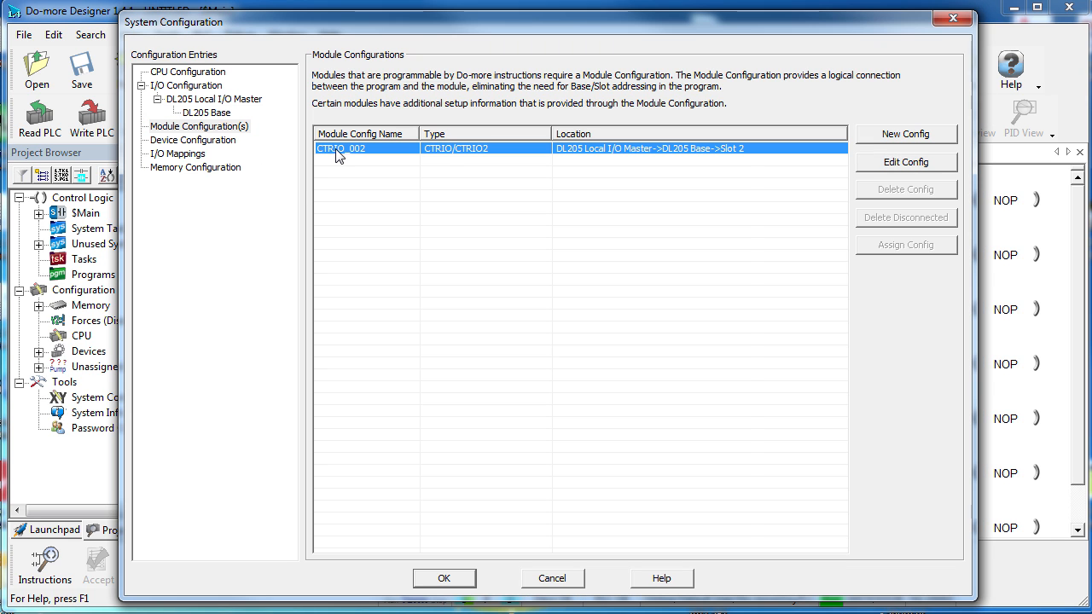
pyautogui.click(906, 163)
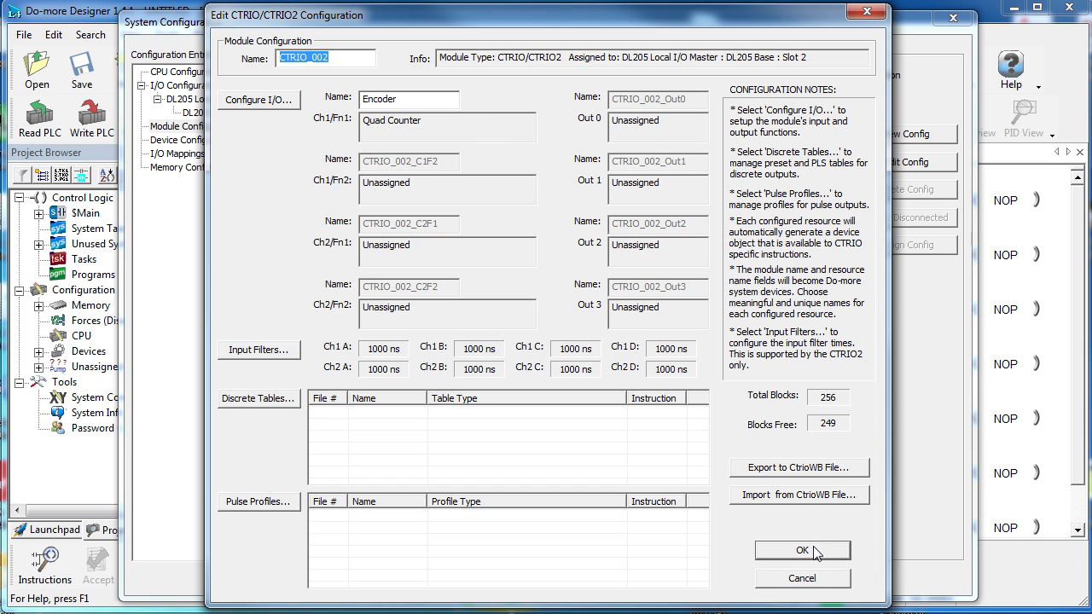
pyautogui.click(802, 550)
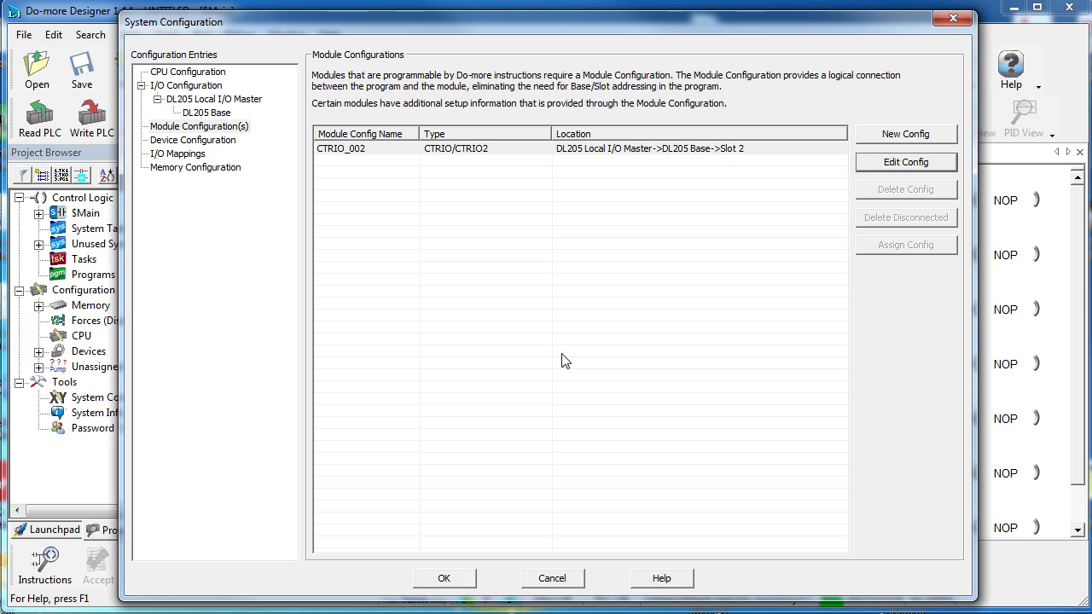
pyautogui.moveTo(543, 356)
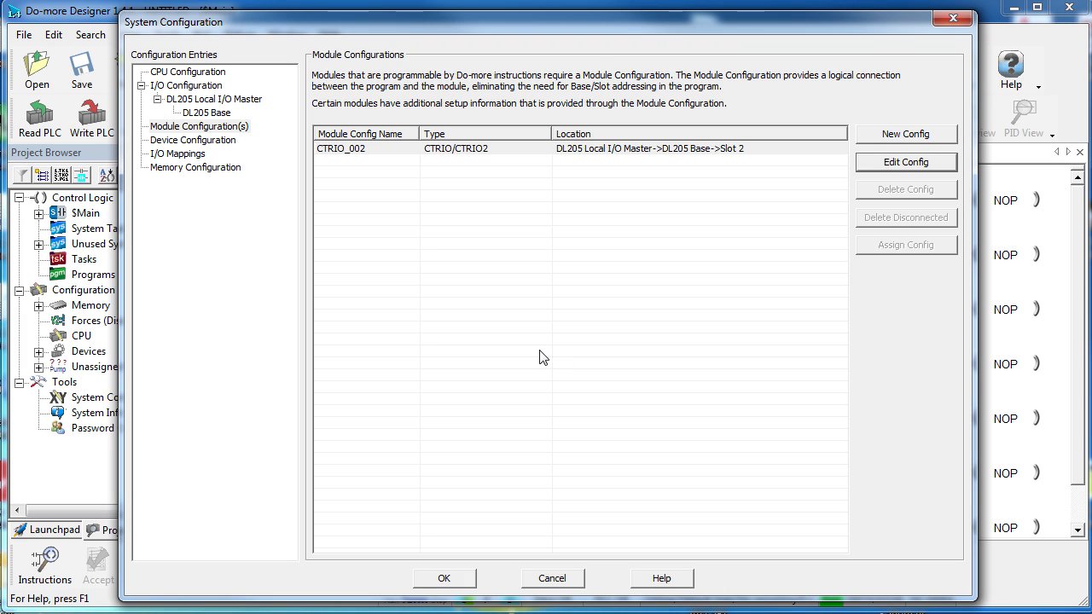
pyautogui.click(193, 139)
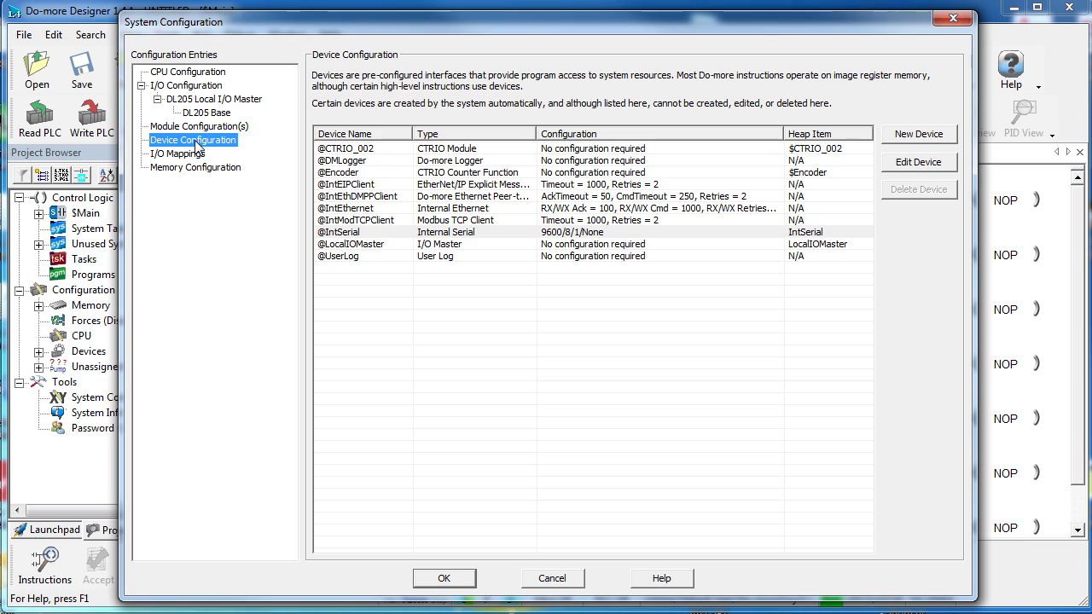
pyautogui.click(358, 172)
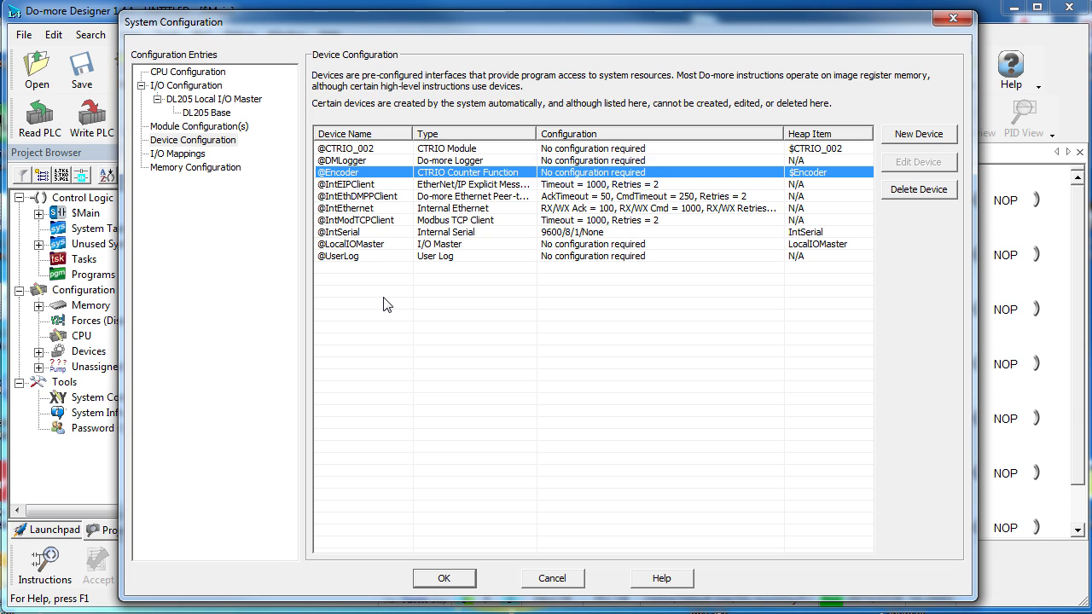
pyautogui.moveTo(341, 185)
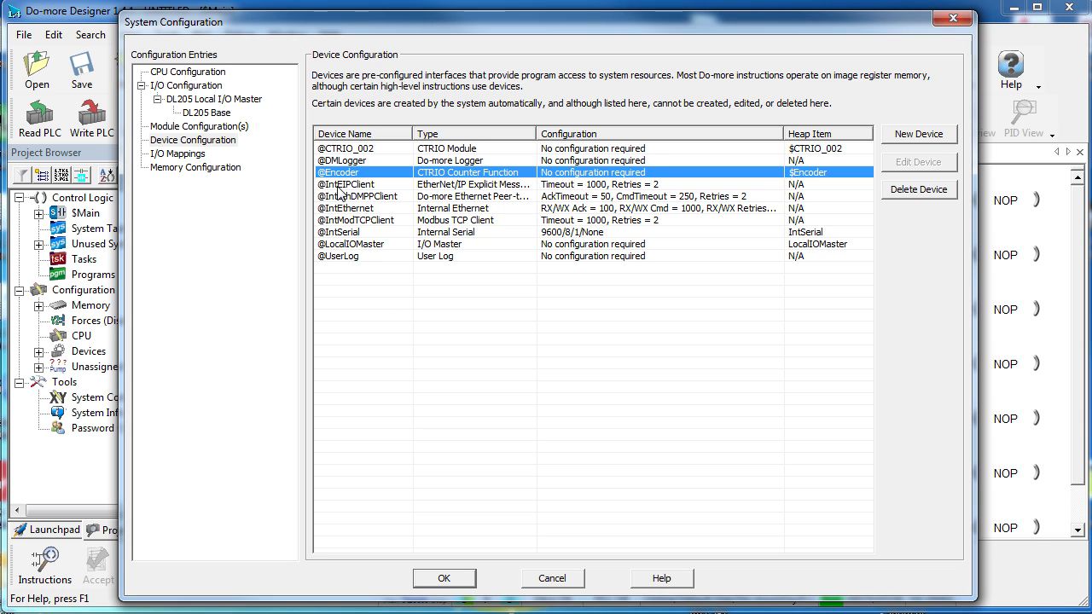
pyautogui.click(362, 147)
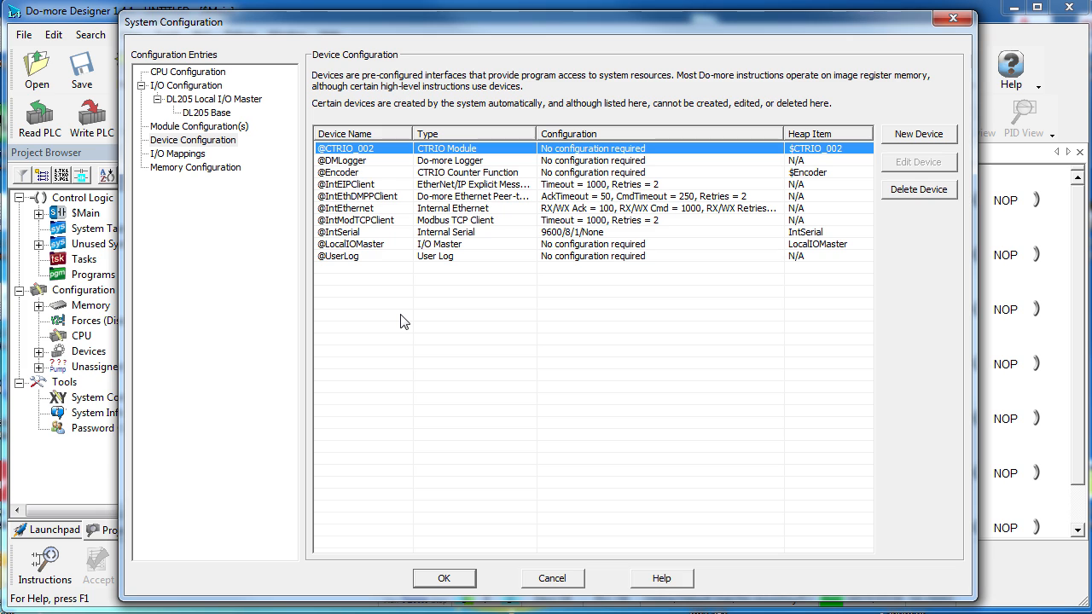
pyautogui.moveTo(205, 170)
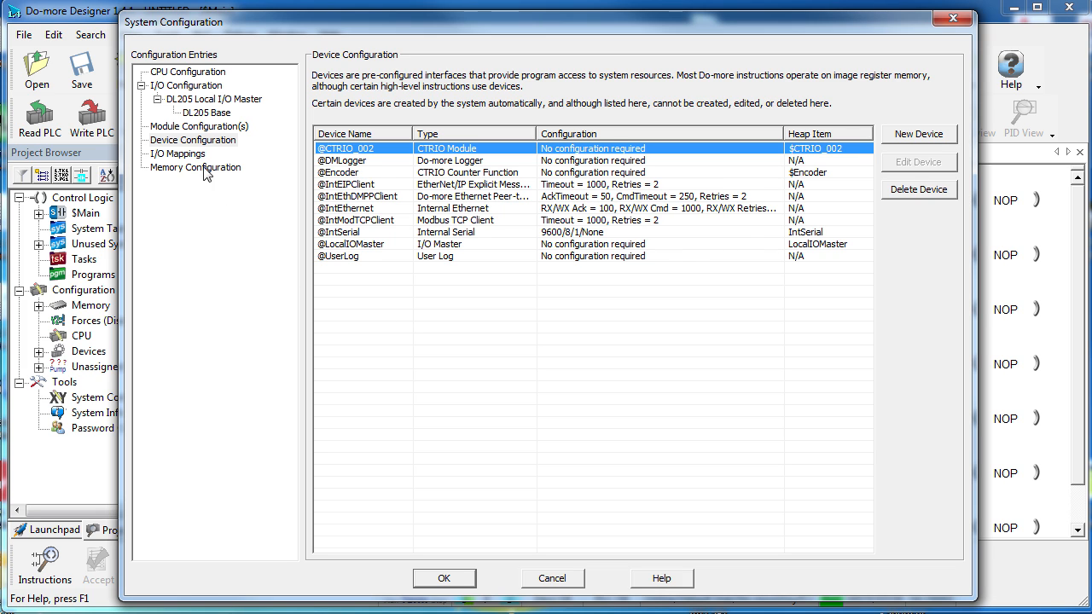
pyautogui.click(178, 153)
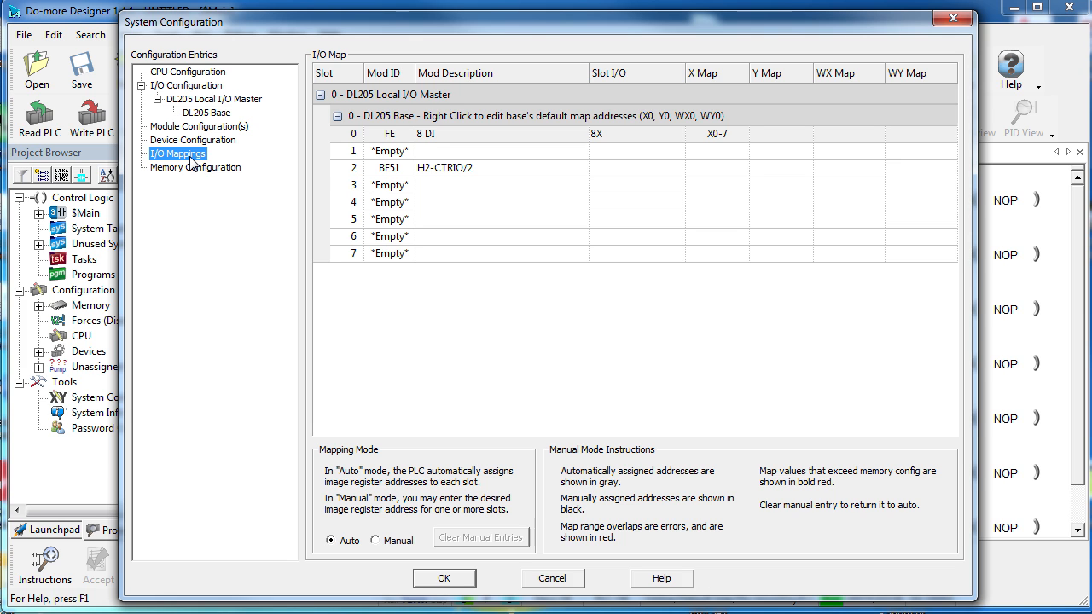
# Check the $Encoder heap item in memory, then apply the system configuration
pyautogui.click(195, 167)
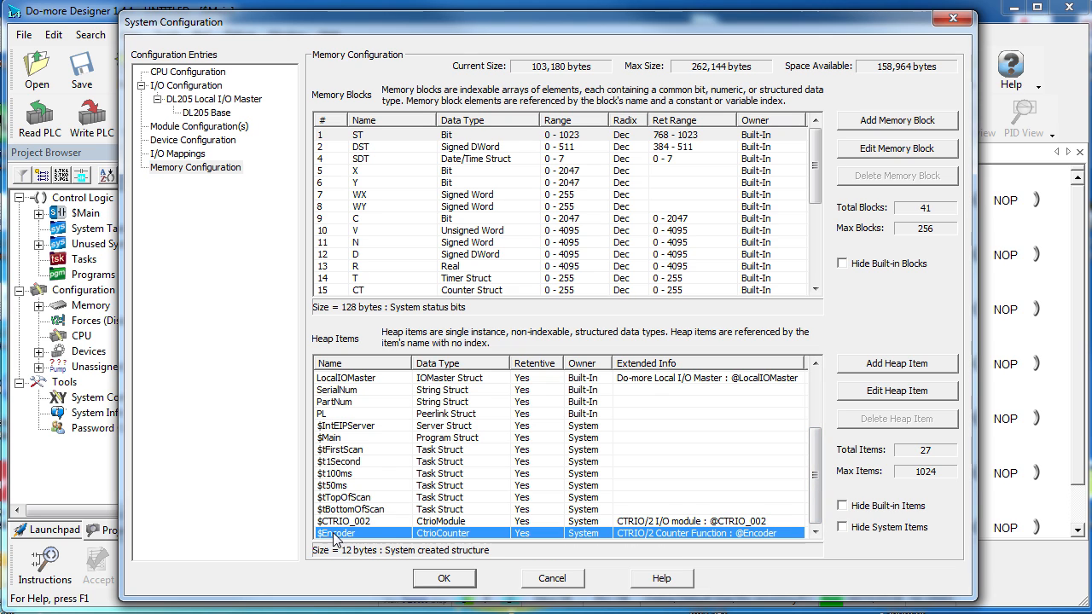
pyautogui.moveTo(493, 561)
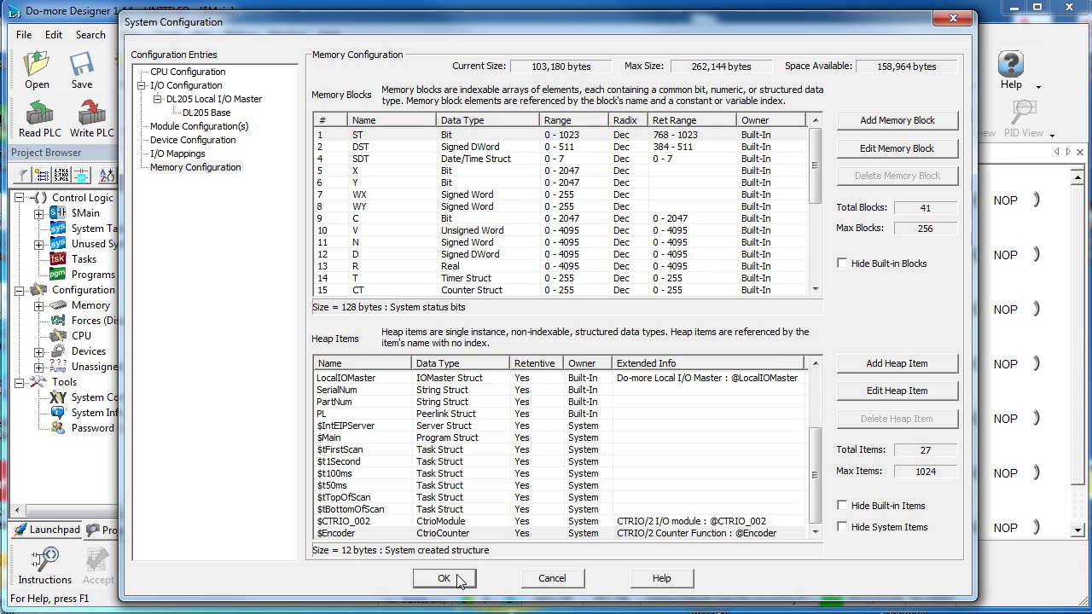
pyautogui.click(444, 579)
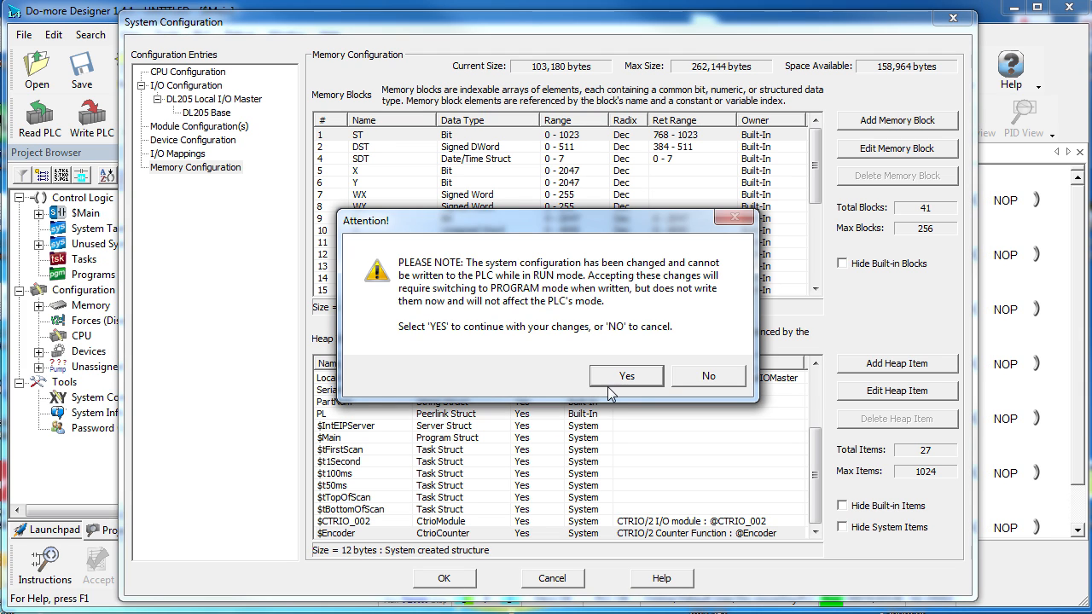
# Accept the configuration changes, view $Encoder members under Specialty I/O, and reopen System Configuration
pyautogui.click(626, 375)
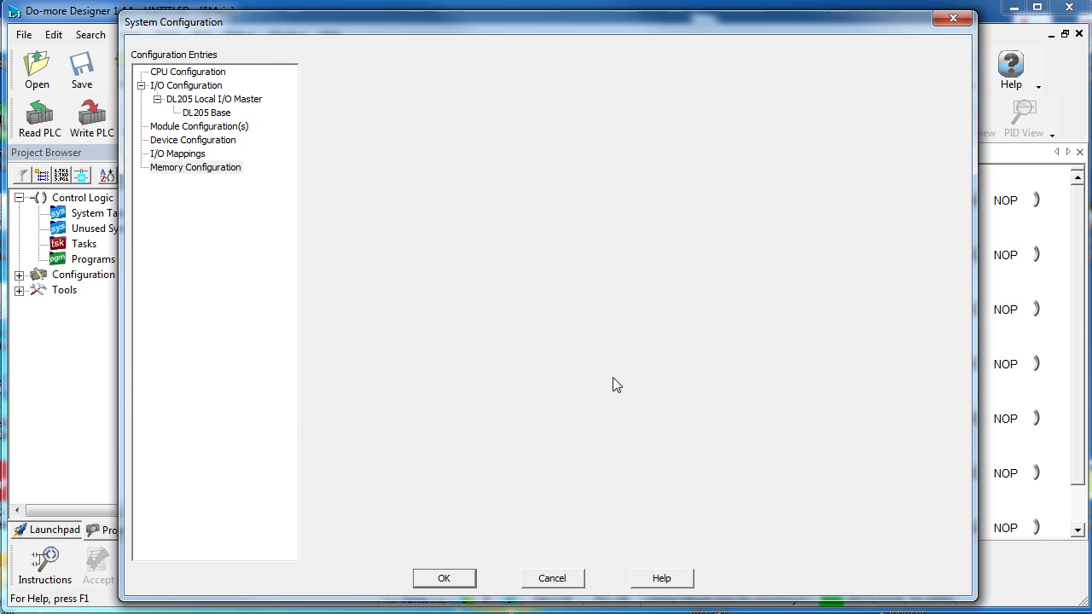
pyautogui.click(445, 578)
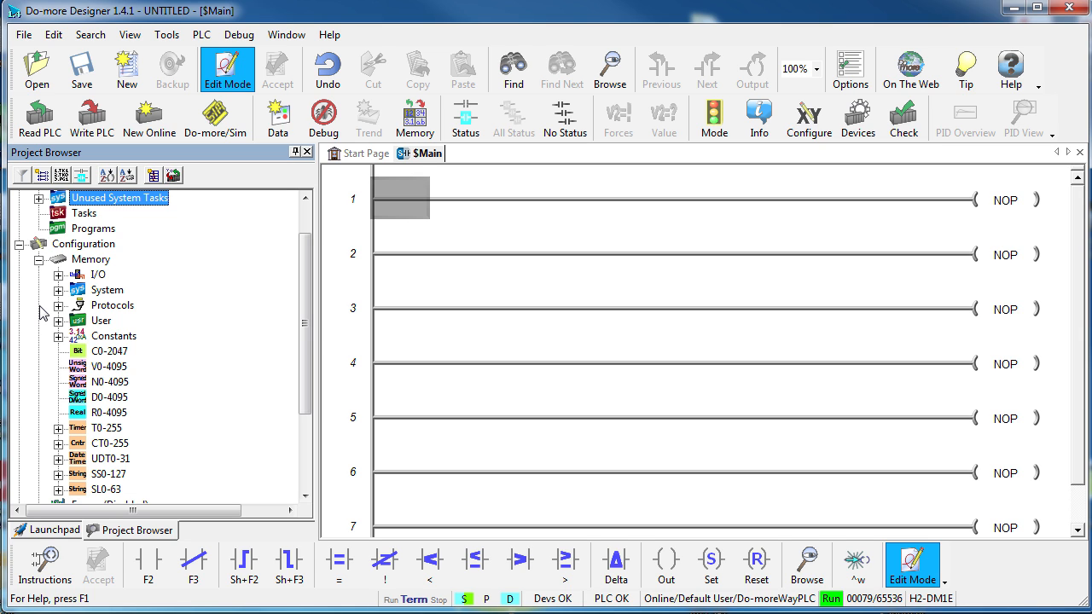
pyautogui.click(59, 273)
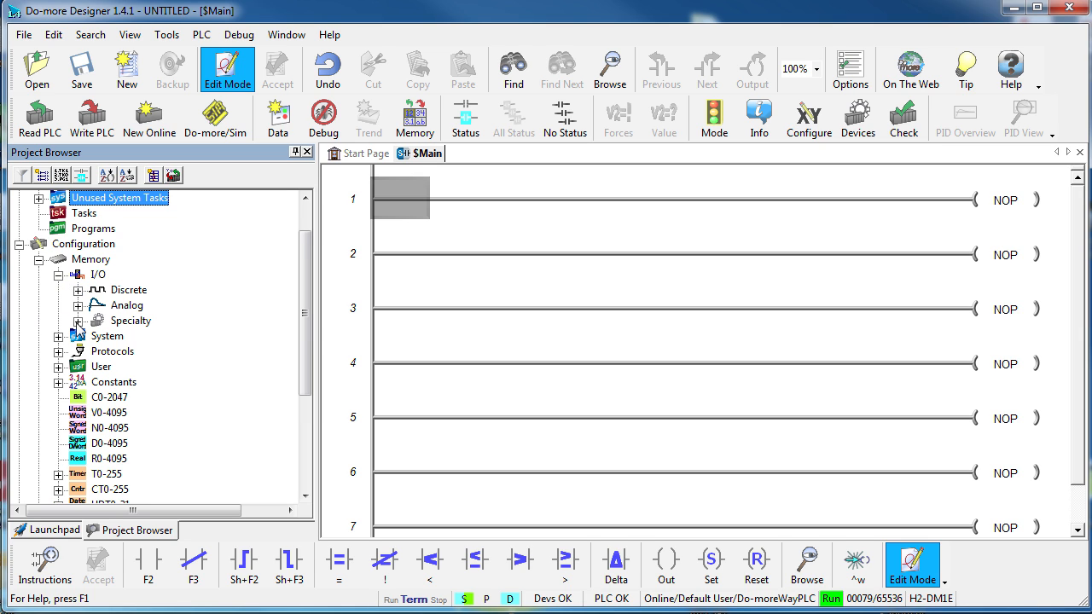
pyautogui.click(76, 320)
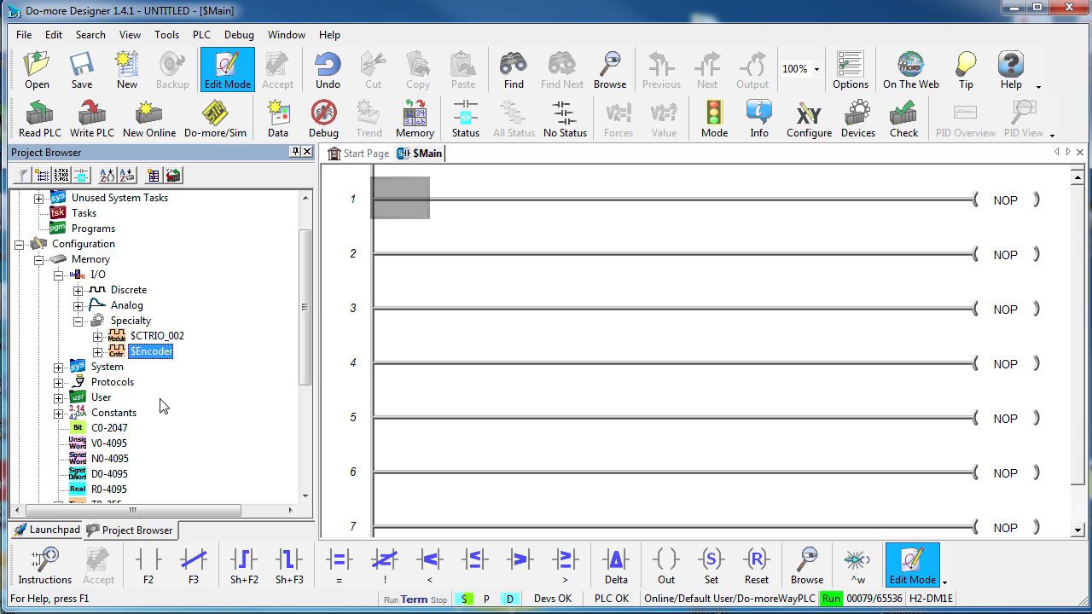
pyautogui.click(97, 351)
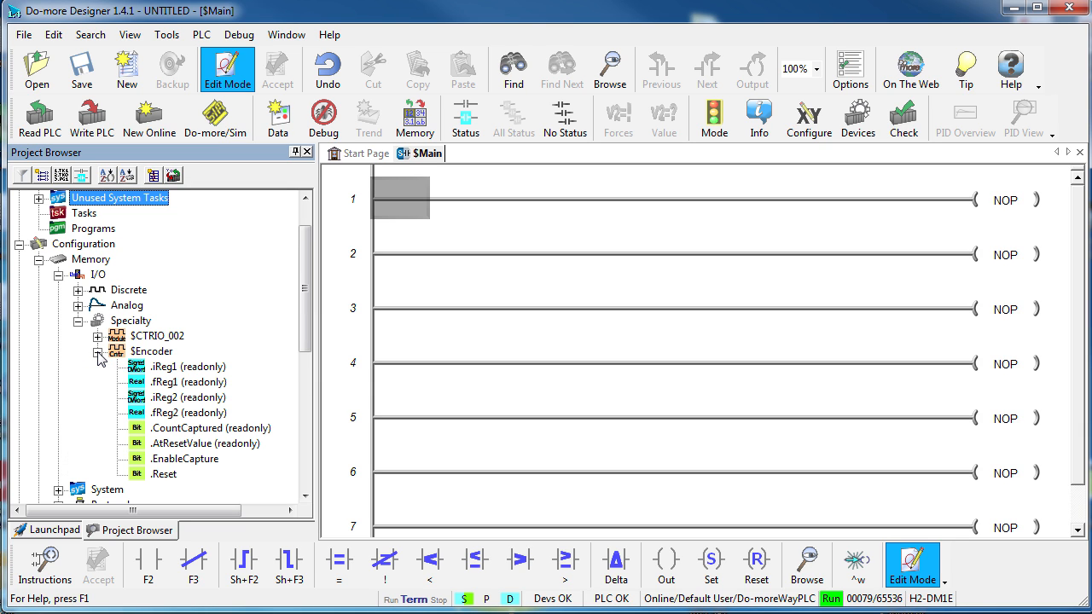
pyautogui.moveTo(119, 371)
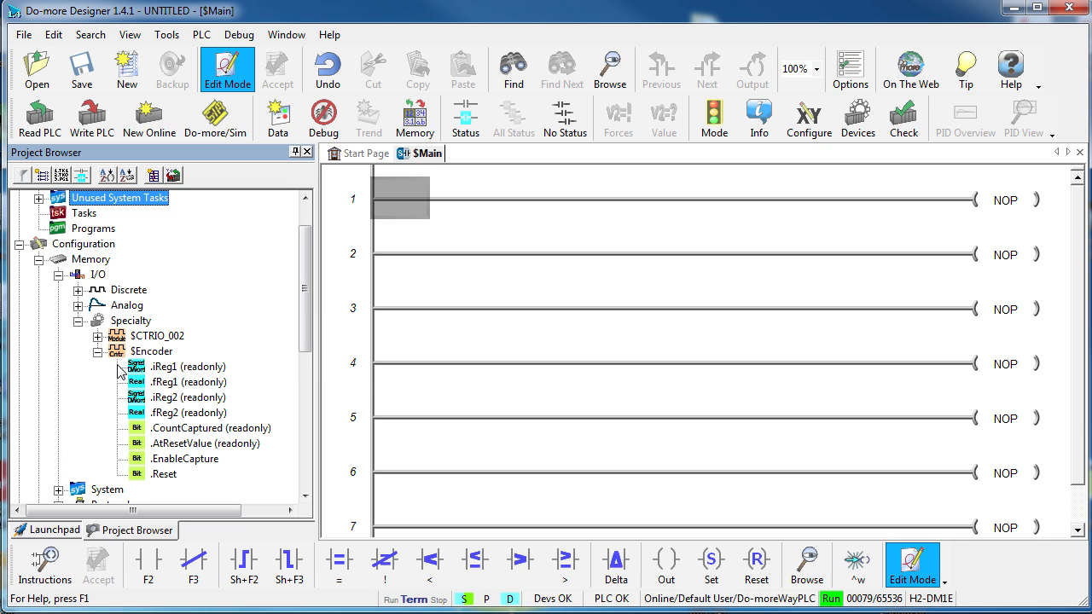
pyautogui.moveTo(126, 473)
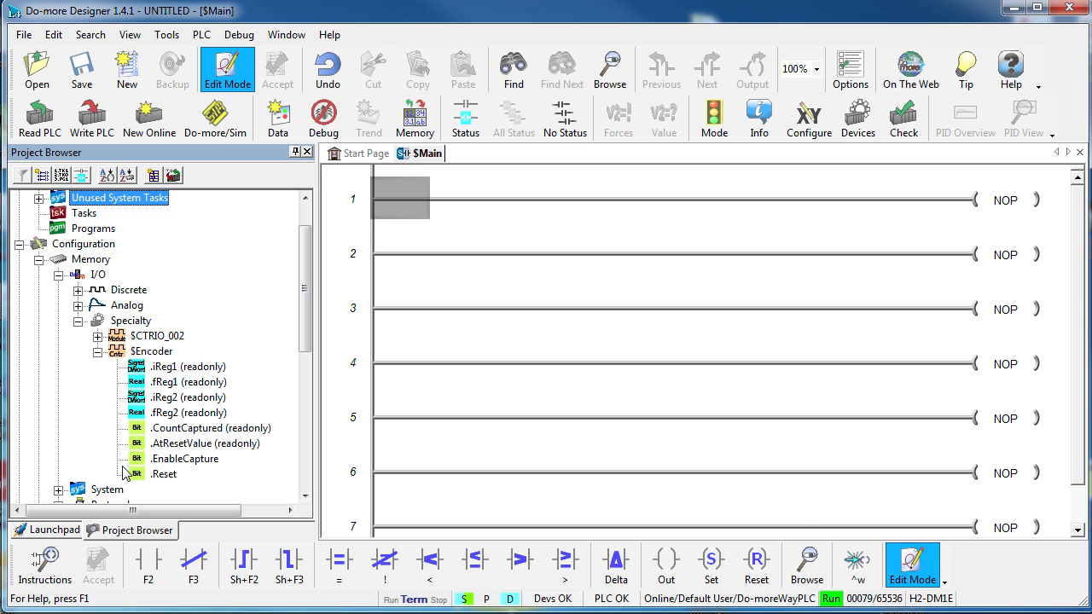
pyautogui.click(91, 118)
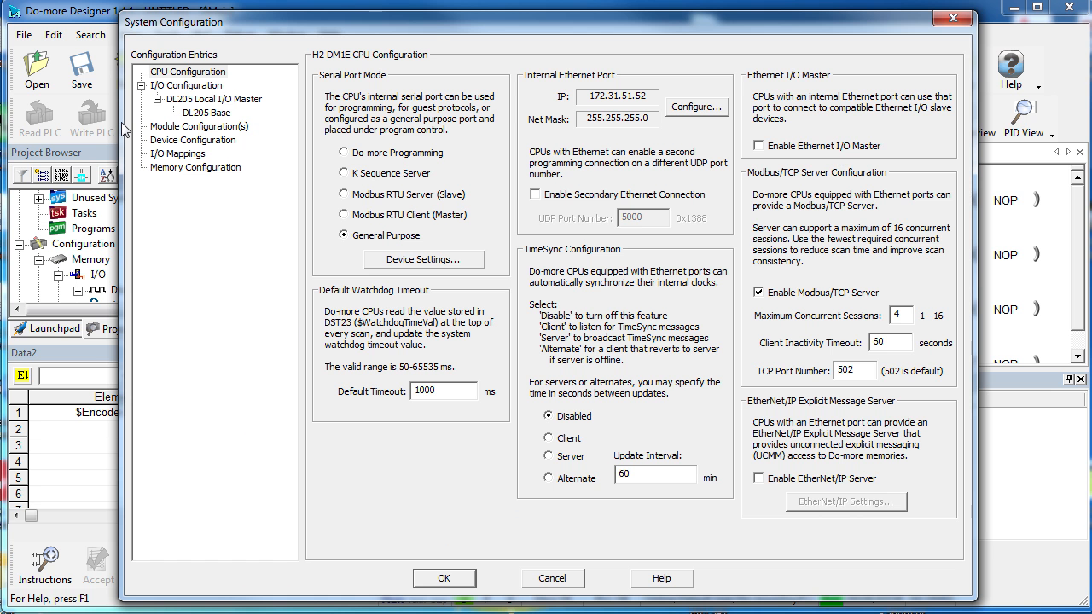
pyautogui.click(200, 126)
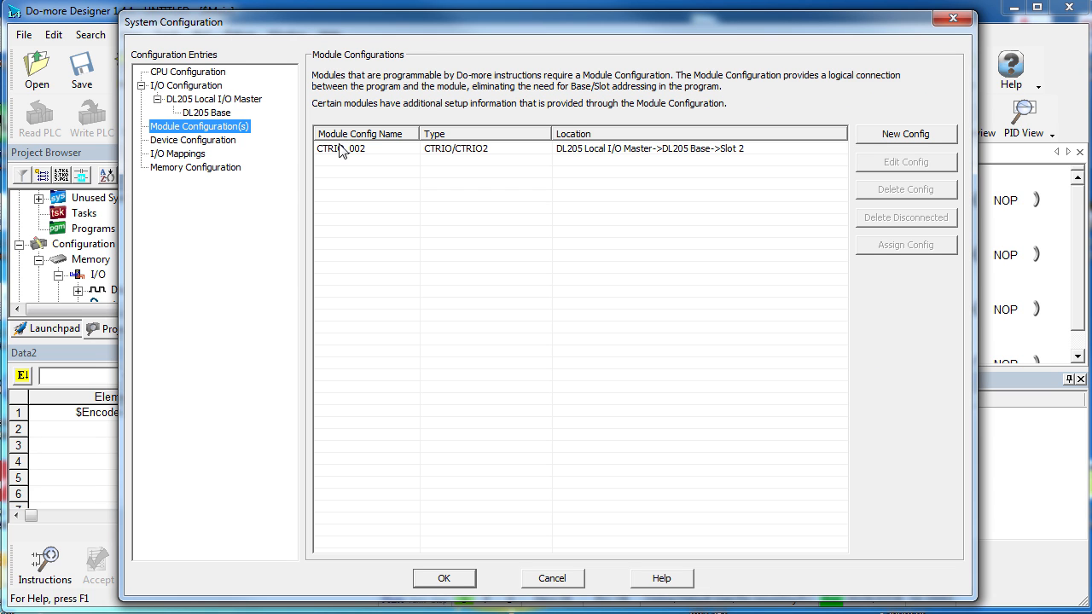
pyautogui.doubleClick(348, 148)
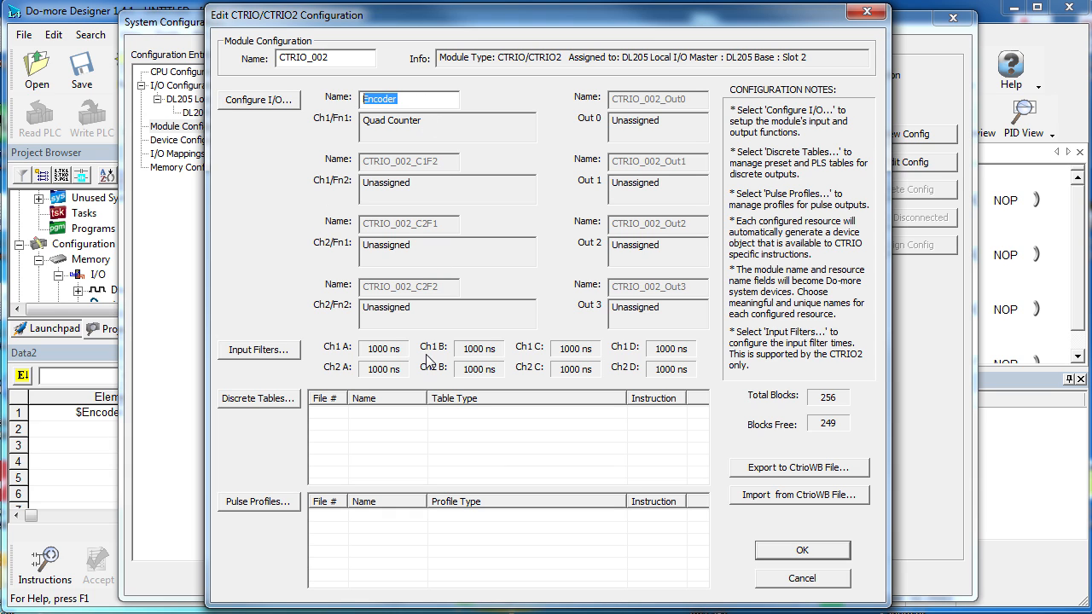
pyautogui.click(802, 550)
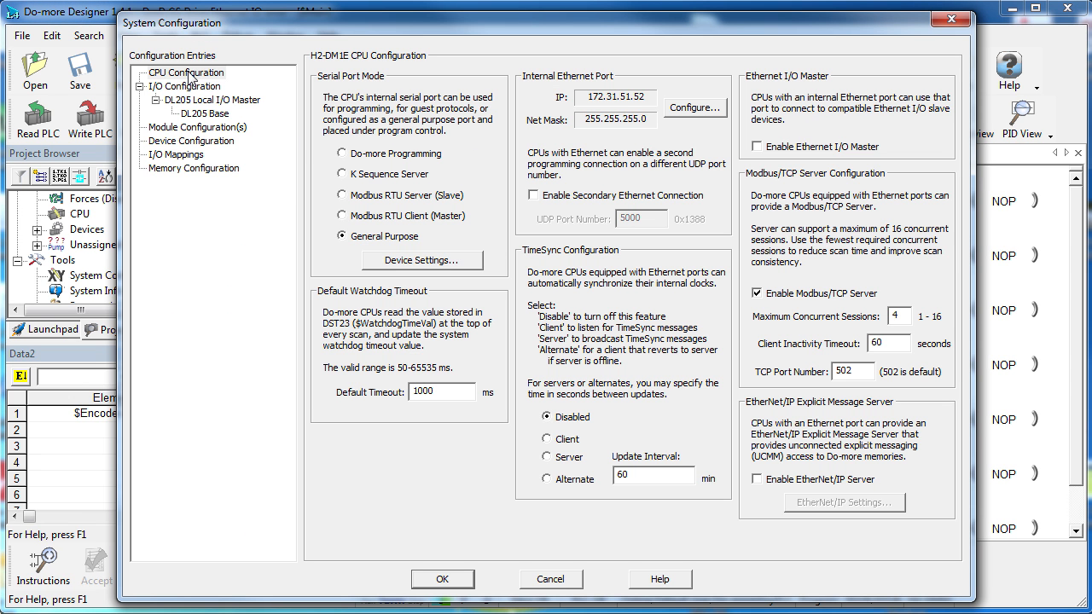
# Turn on the Ethernet I/O Master in CPU Configuration and view its slave list
pyautogui.click(193, 71)
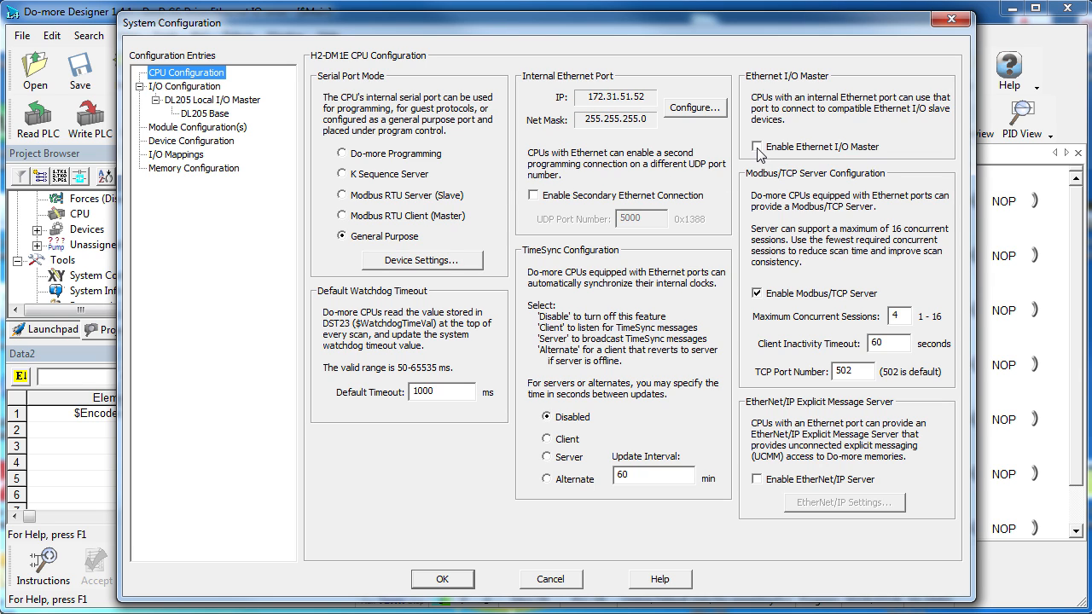
pyautogui.click(758, 145)
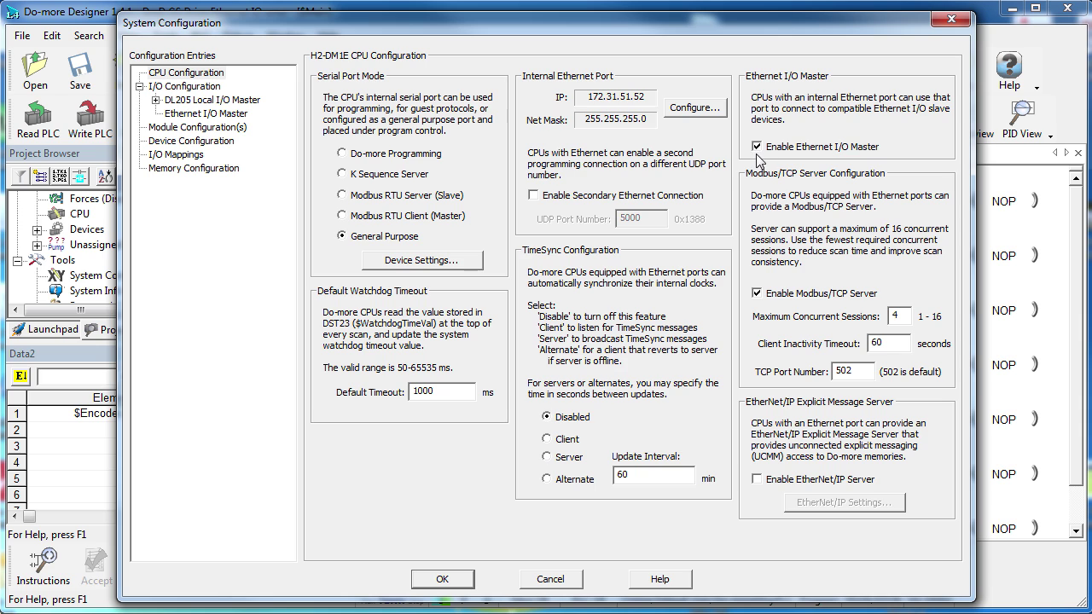
pyautogui.moveTo(191, 127)
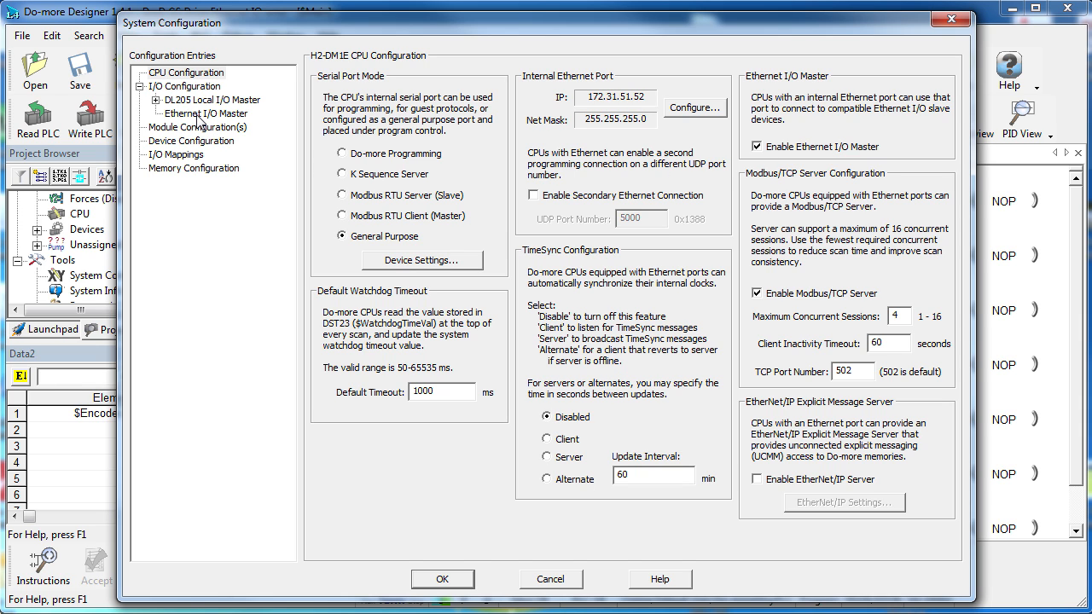
pyautogui.click(207, 113)
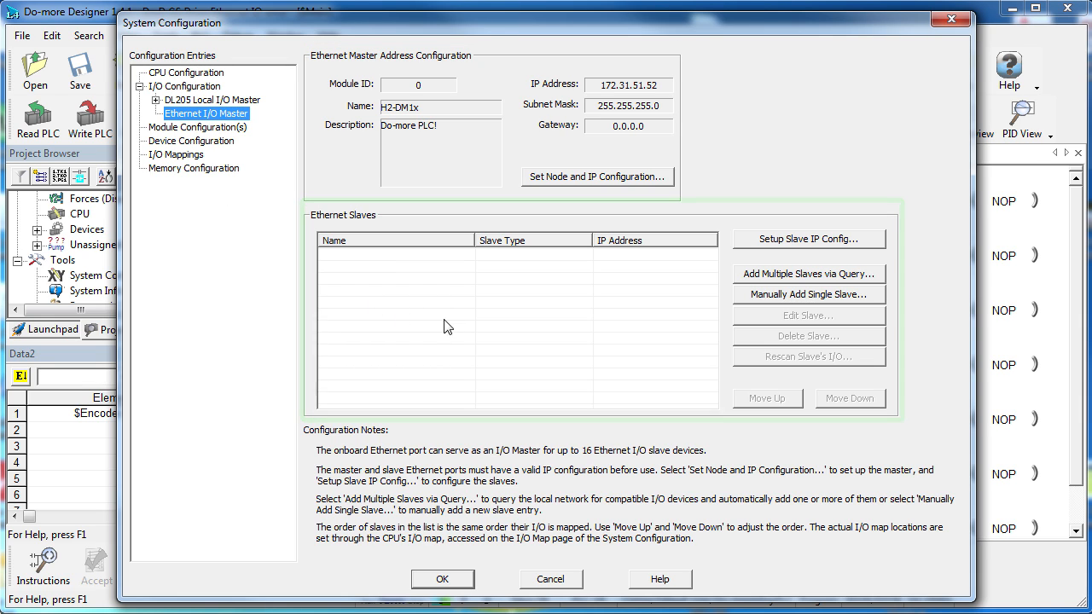
pyautogui.moveTo(529, 329)
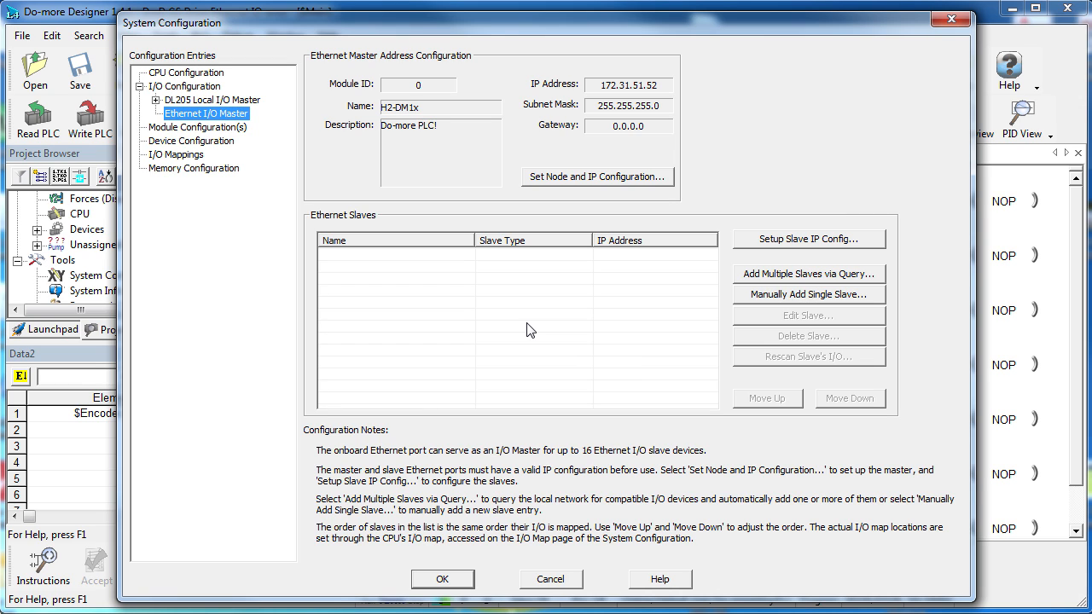
pyautogui.moveTo(559, 324)
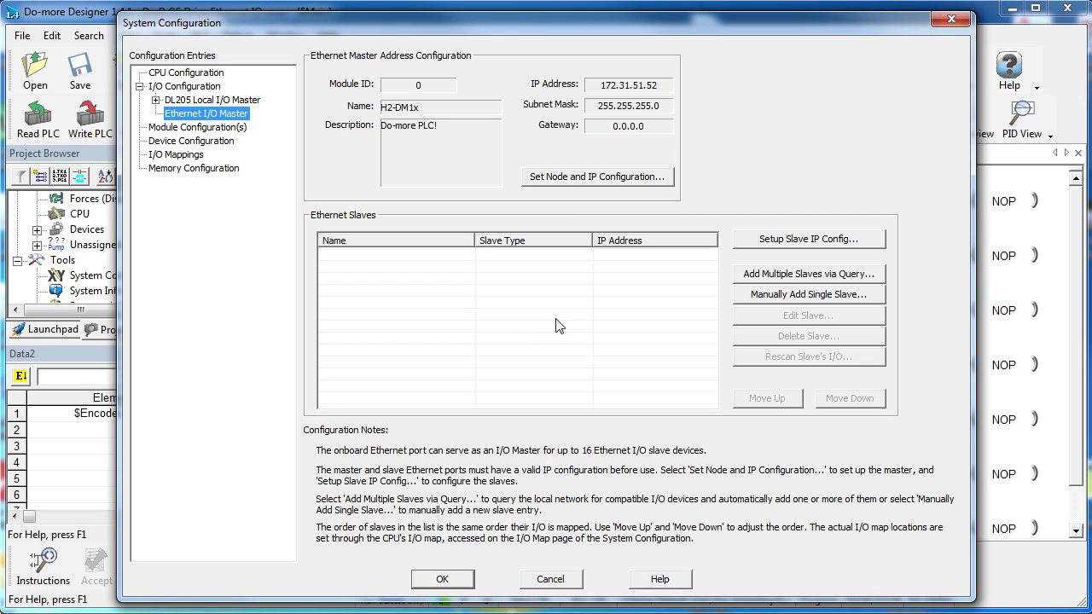
pyautogui.moveTo(775, 243)
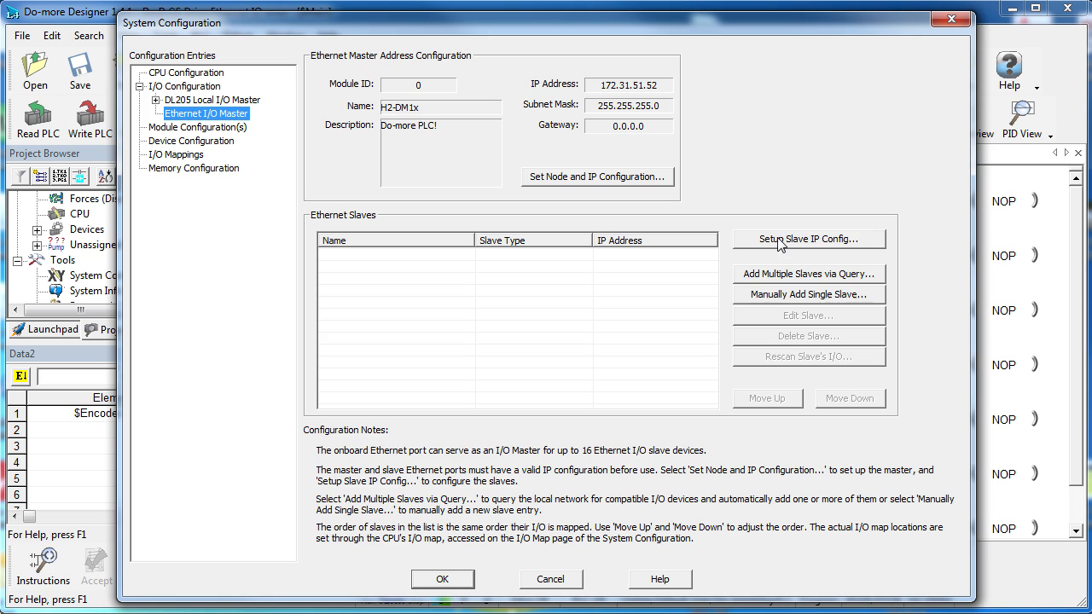
pyautogui.moveTo(783, 311)
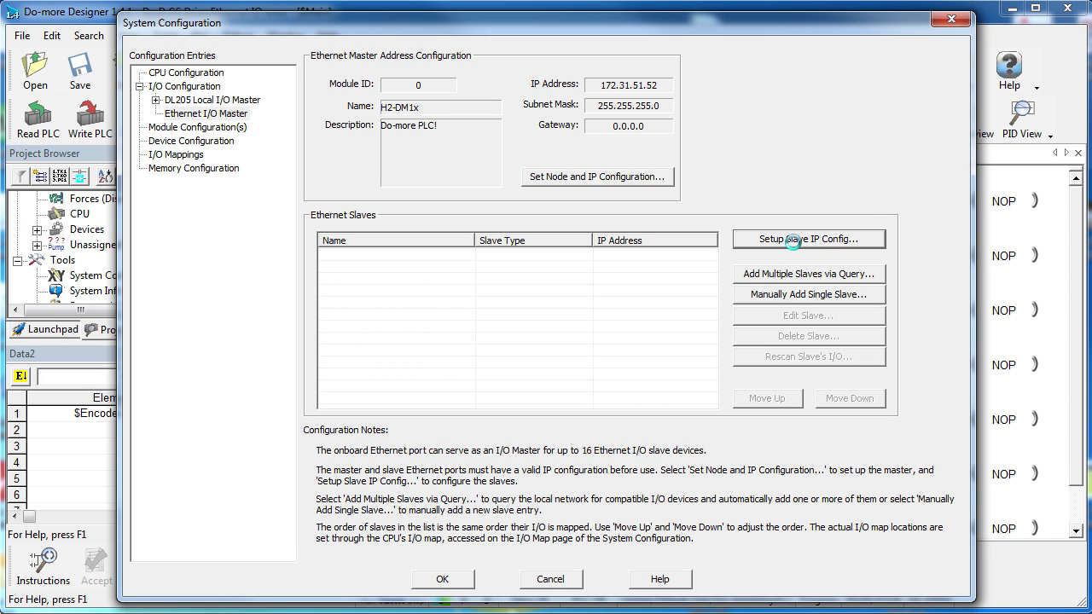
# Configure the GS1-100 Ethernet slave as ConveyorMotor with IP 172.31.51.53
pyautogui.click(808, 239)
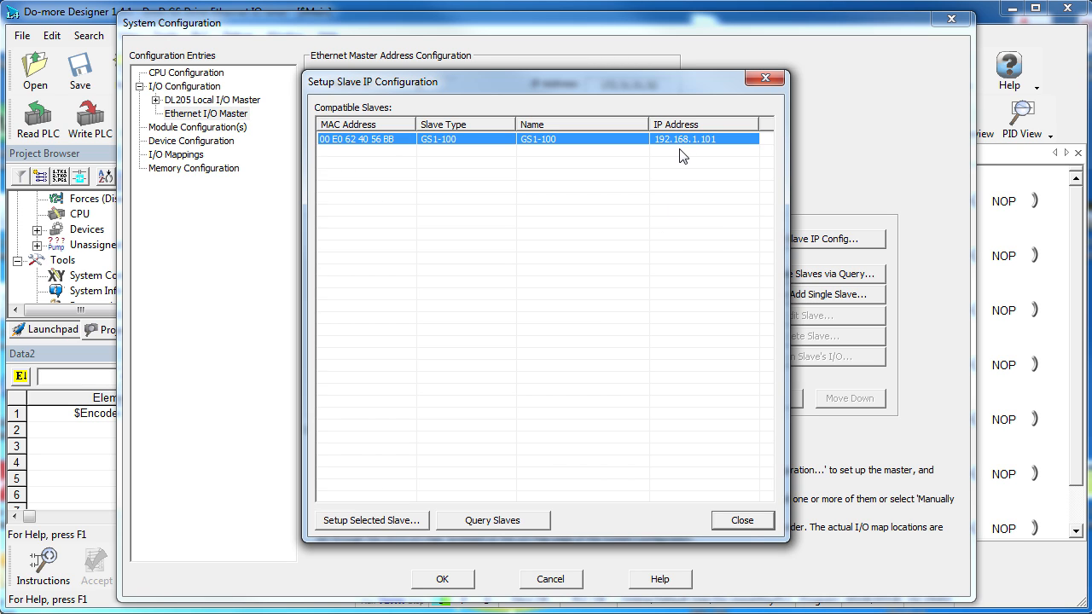
pyautogui.click(371, 519)
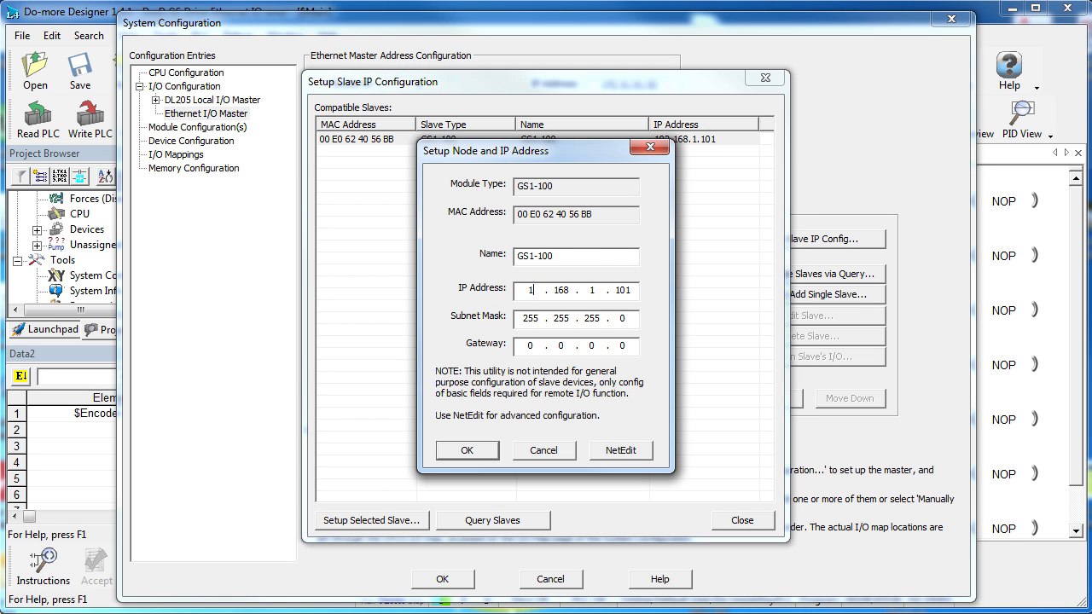
pyautogui.write('172.31.51.53')
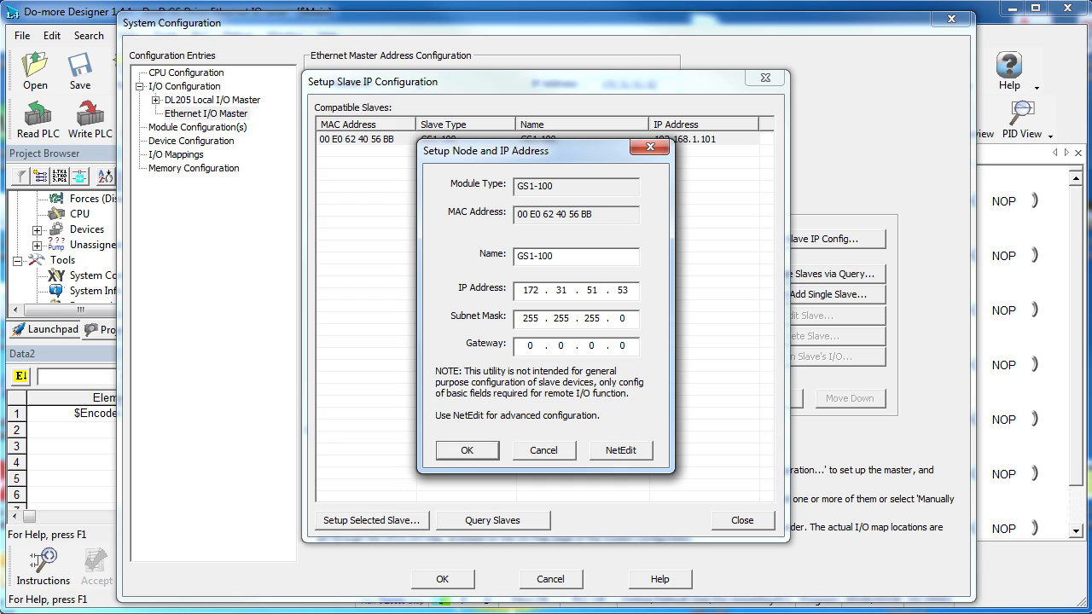
pyautogui.write('Conveyo')
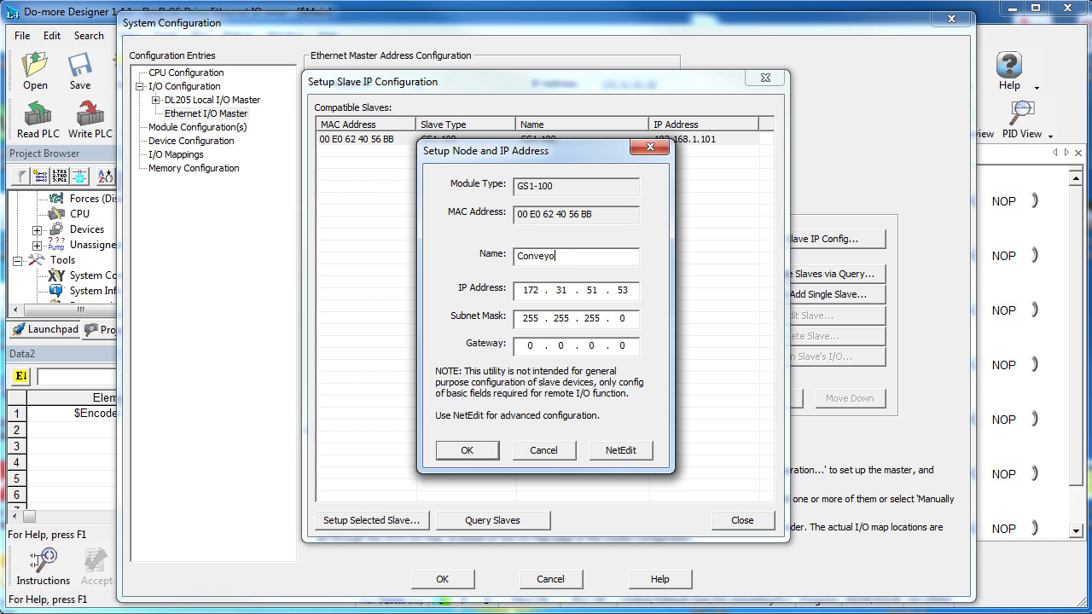
pyautogui.write('rMotor')
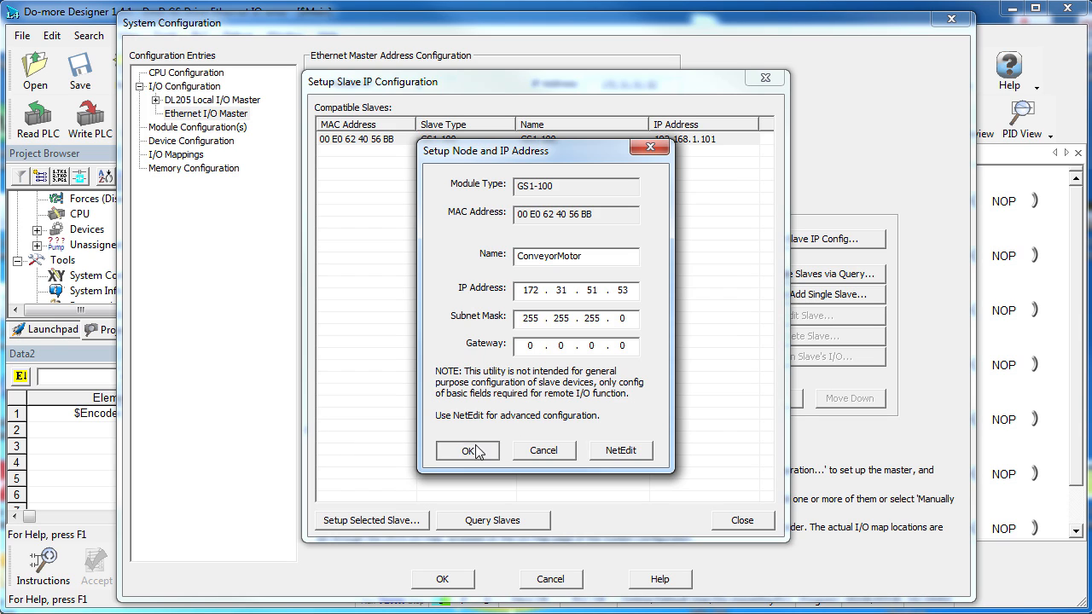
pyautogui.click(466, 450)
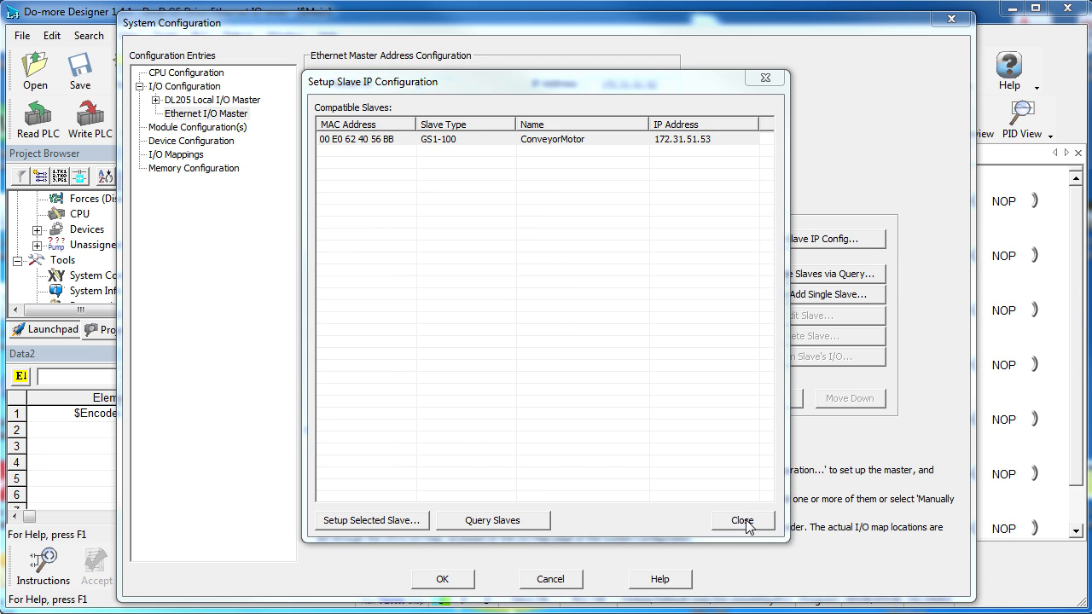
# Query the network and add the ConveyorMotor GS-EDRV100 slave at 172.31.51.53
pyautogui.click(744, 519)
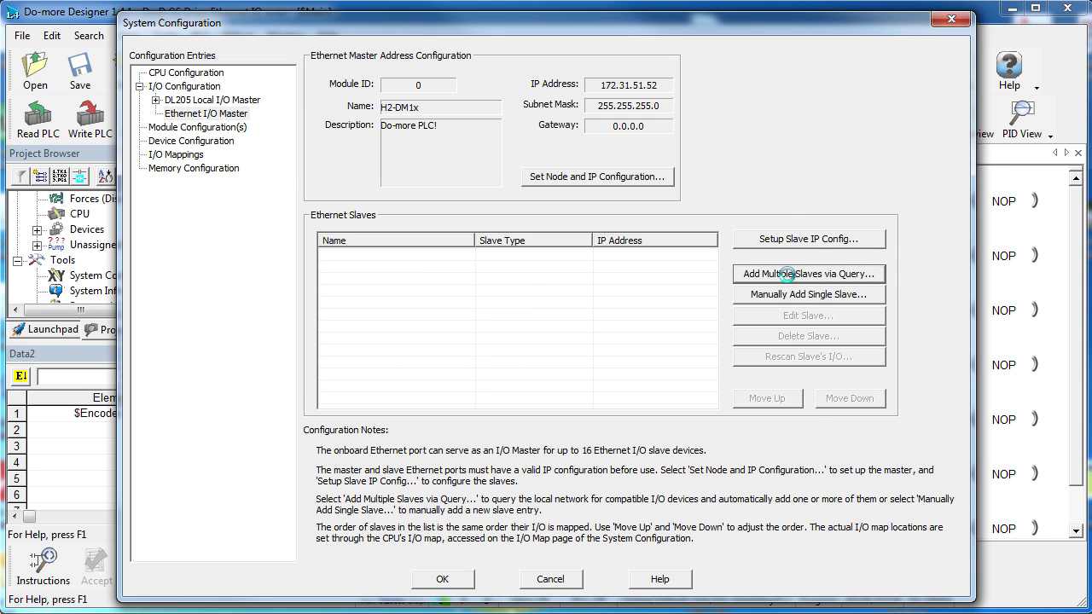
pyautogui.click(808, 273)
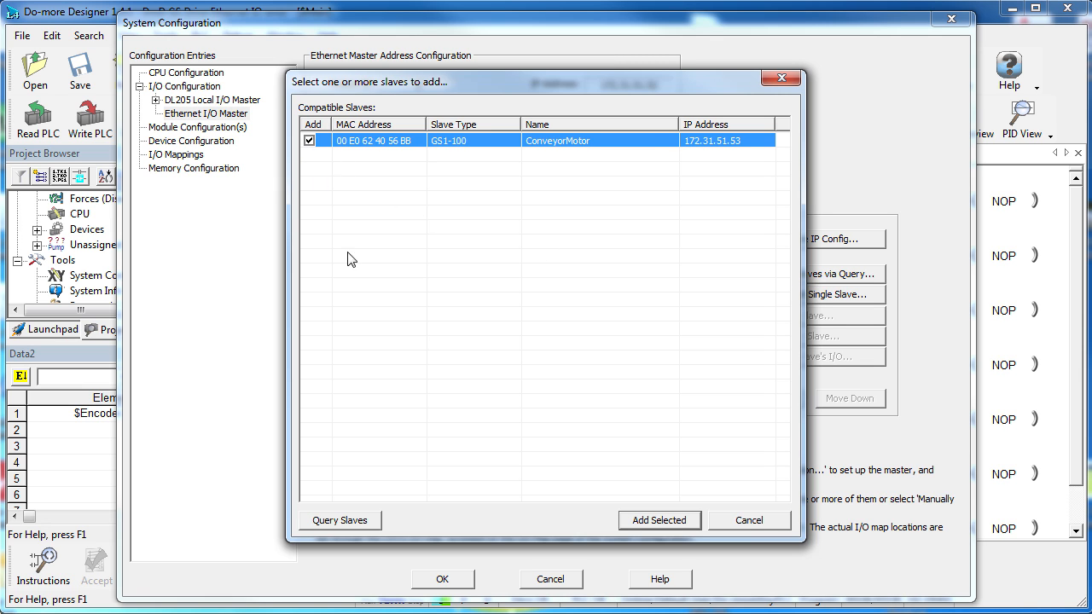
pyautogui.click(660, 519)
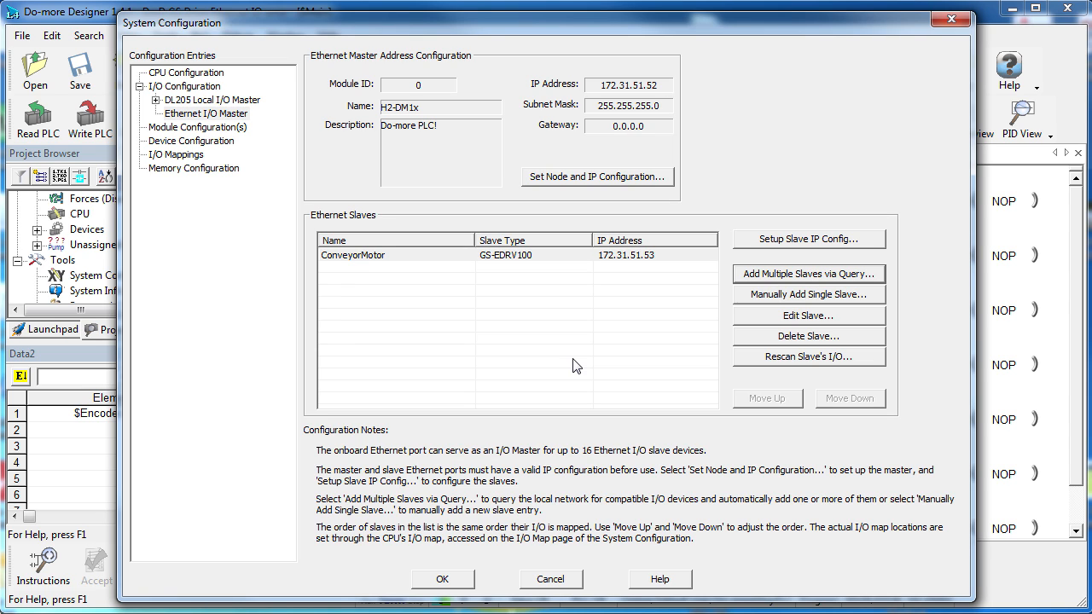
pyautogui.moveTo(191, 168)
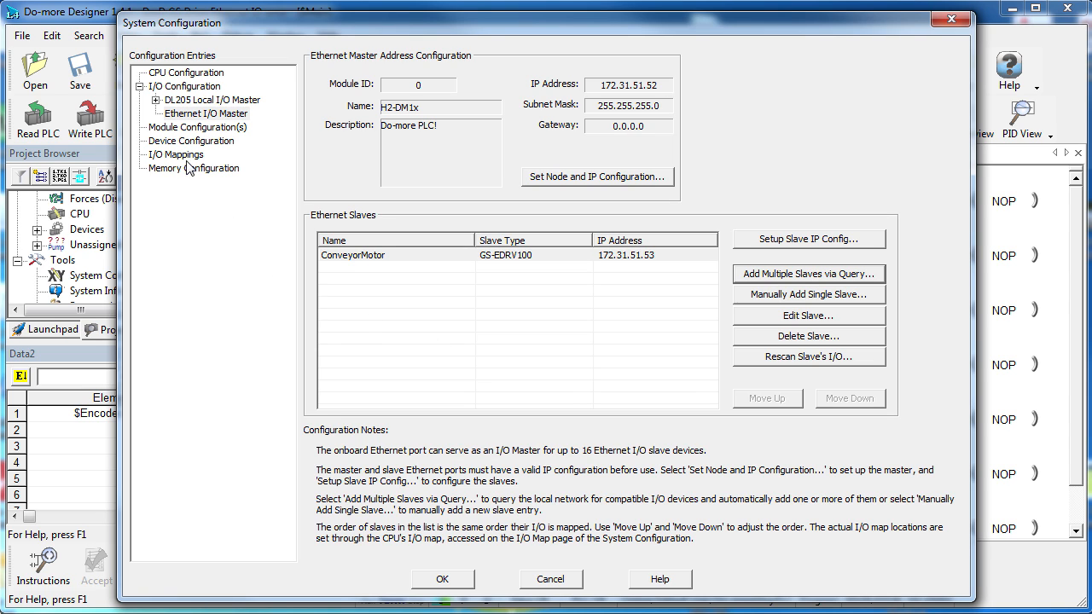
# Select the ConveyorMotor drive and view module configurations listing CTRIO_002 and GS1_100
pyautogui.click(207, 114)
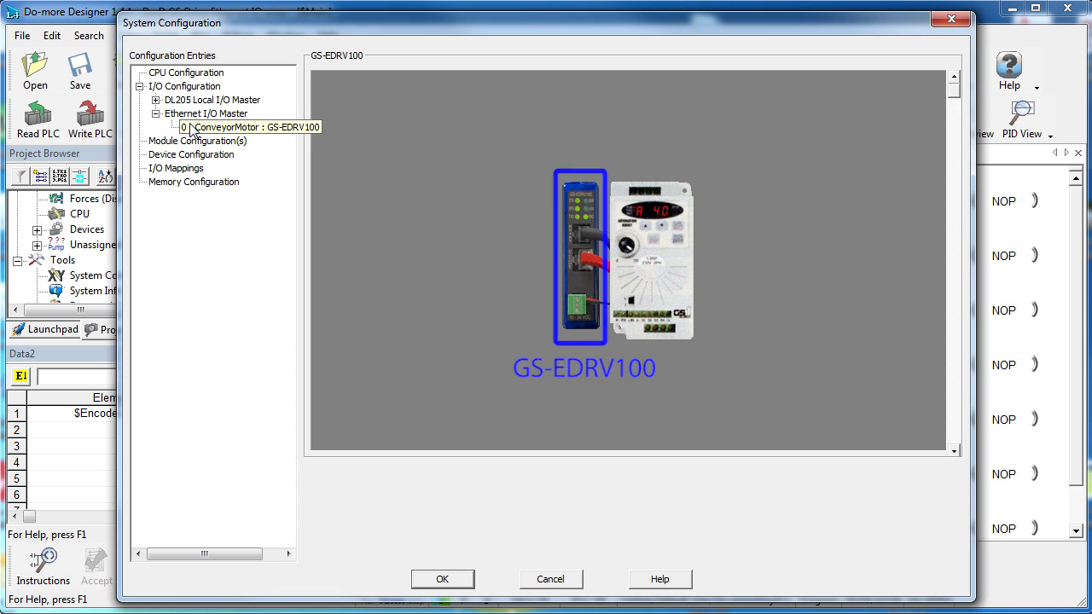
pyautogui.click(239, 127)
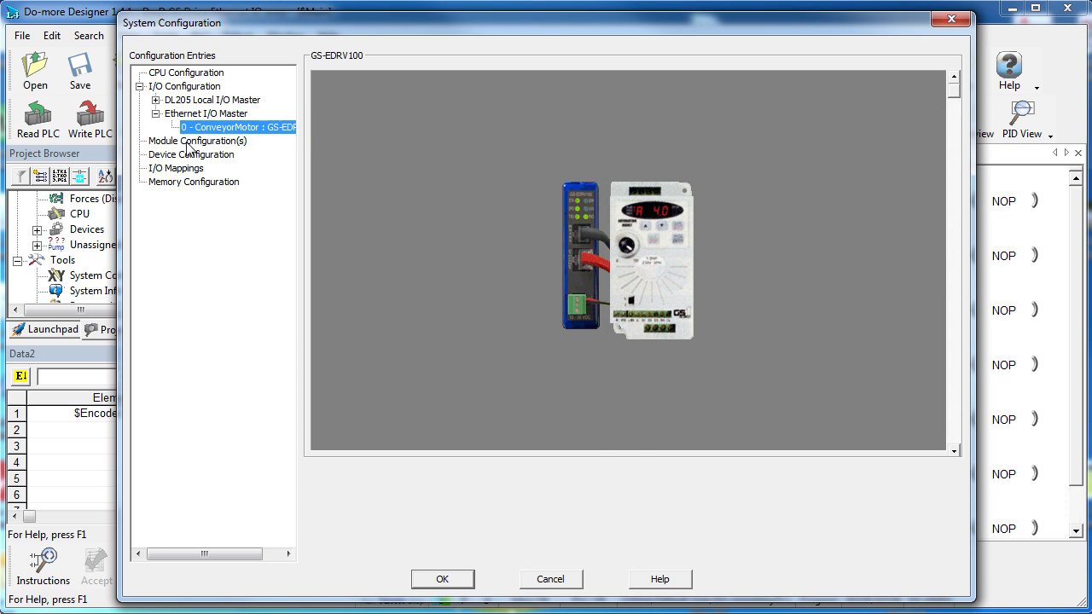
pyautogui.click(198, 141)
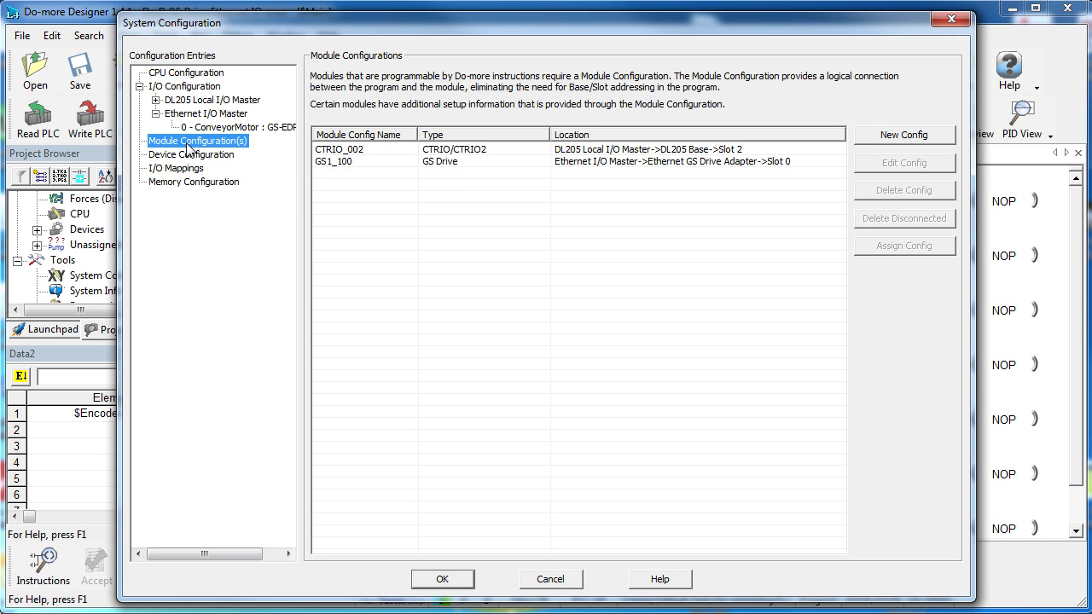
pyautogui.click(191, 154)
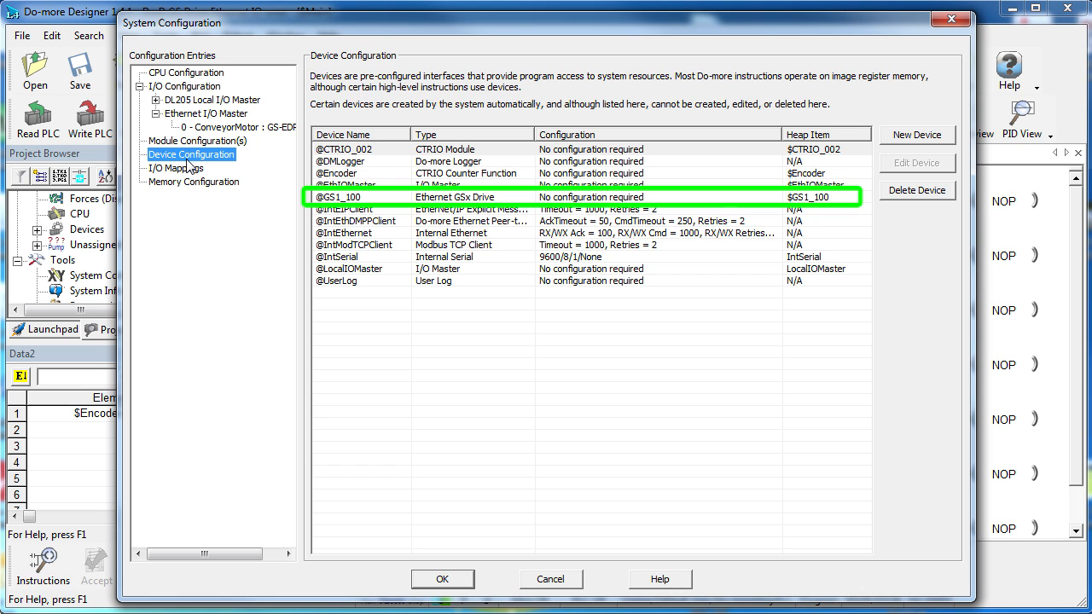
pyautogui.click(175, 169)
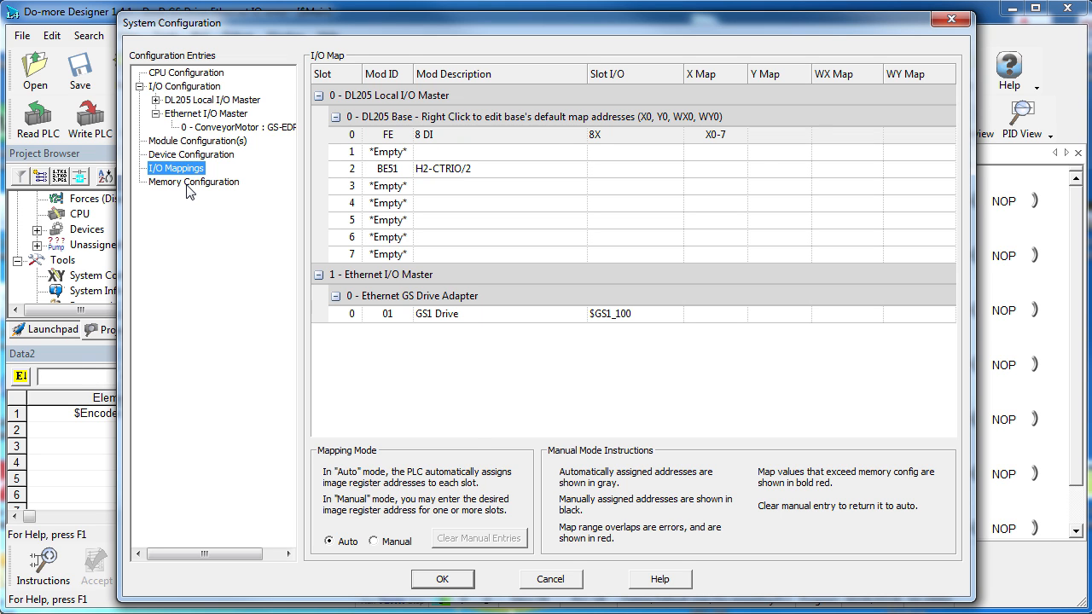
# Close System Configuration to watch $GS1_100.OutputFrequency and Direction in the Data View
pyautogui.click(194, 181)
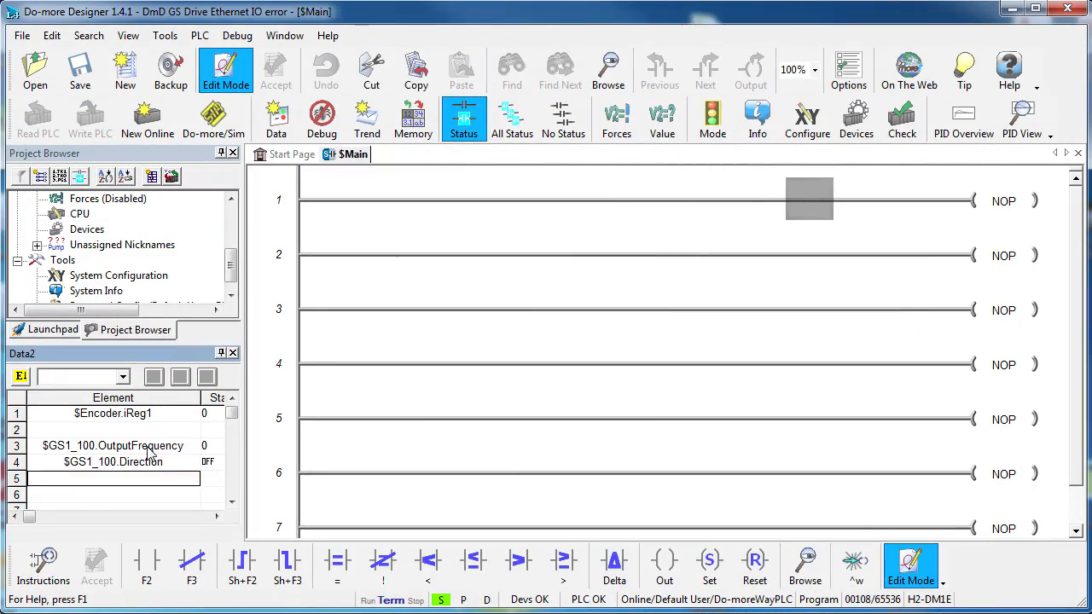
# Add $GS1_100.RunCommand and RS485SpeedRef to the Data View with an edit value of 20
pyautogui.write('$GS1_100.r')
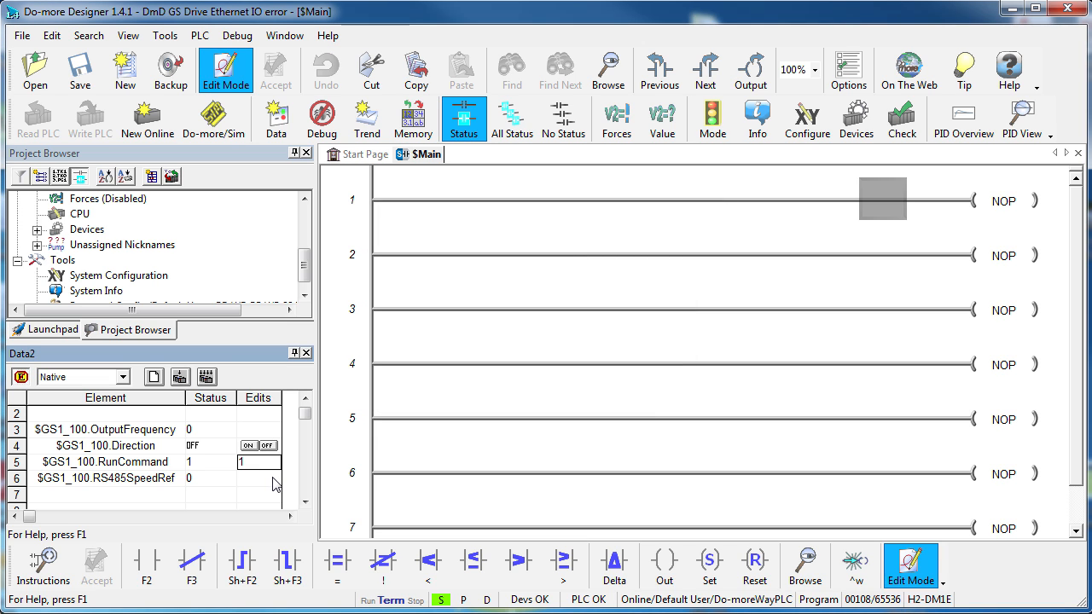
pyautogui.write('20')
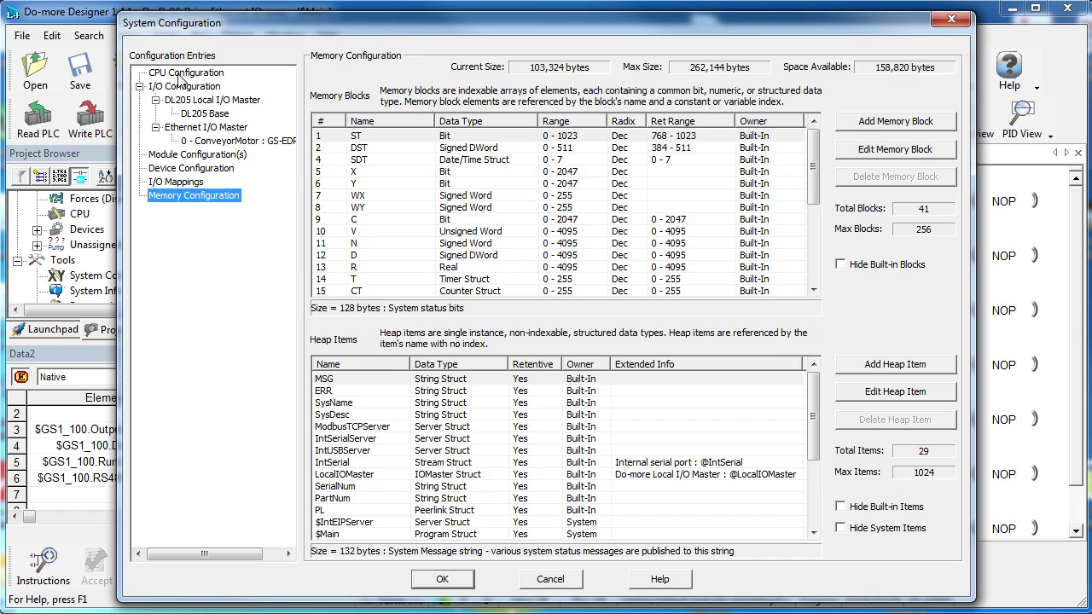
# Check the CPU settings, then view the DL205 base and ConveyorMotor drive overview
pyautogui.click(185, 72)
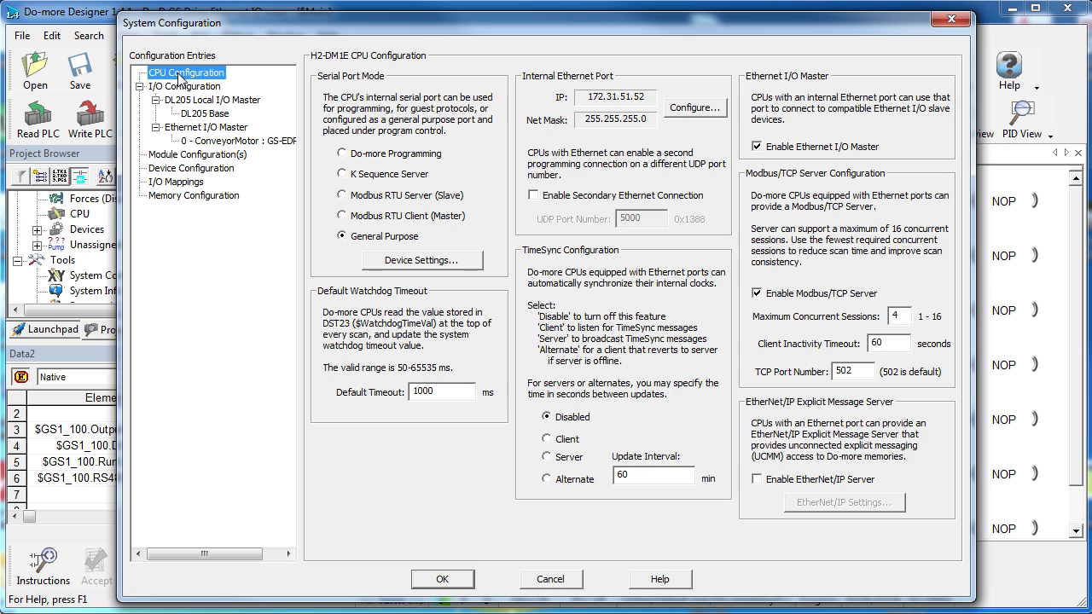
pyautogui.click(185, 87)
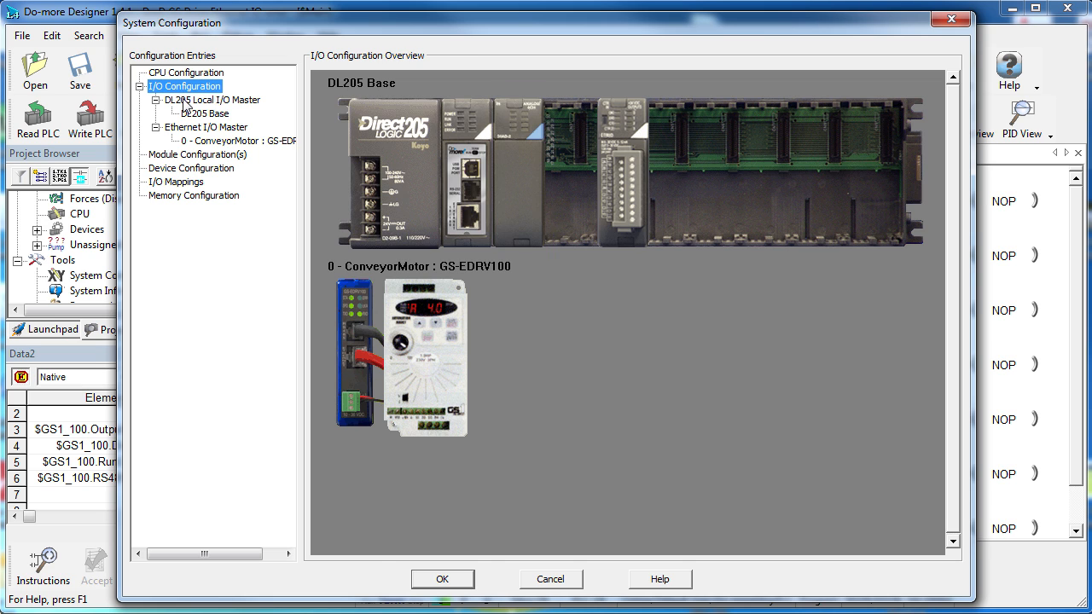
# Add an output module to slot 1 of the DL205 base and review module configurations
pyautogui.click(211, 99)
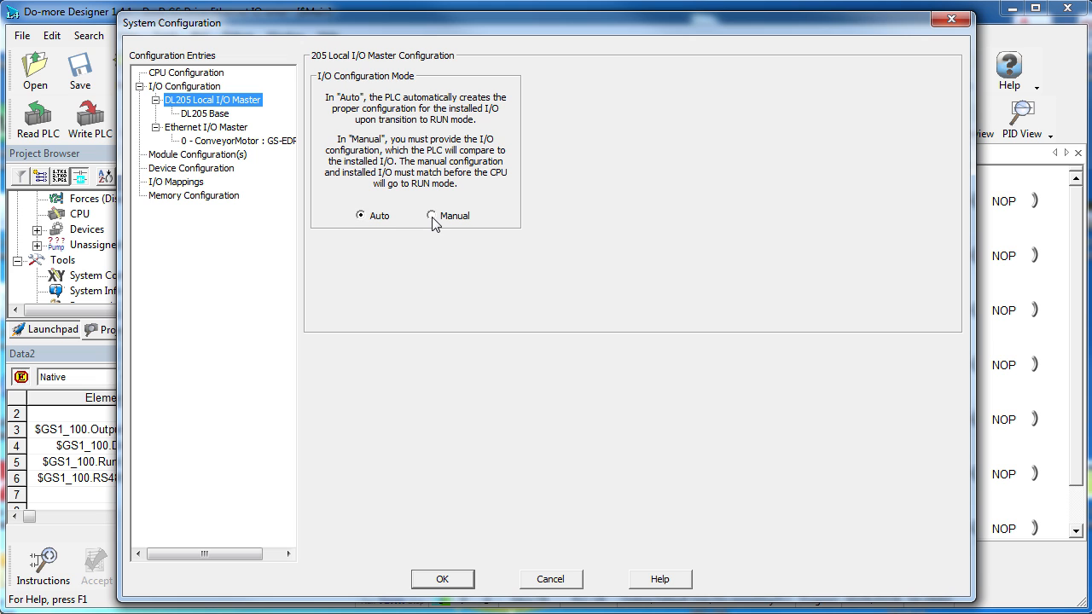
pyautogui.click(204, 114)
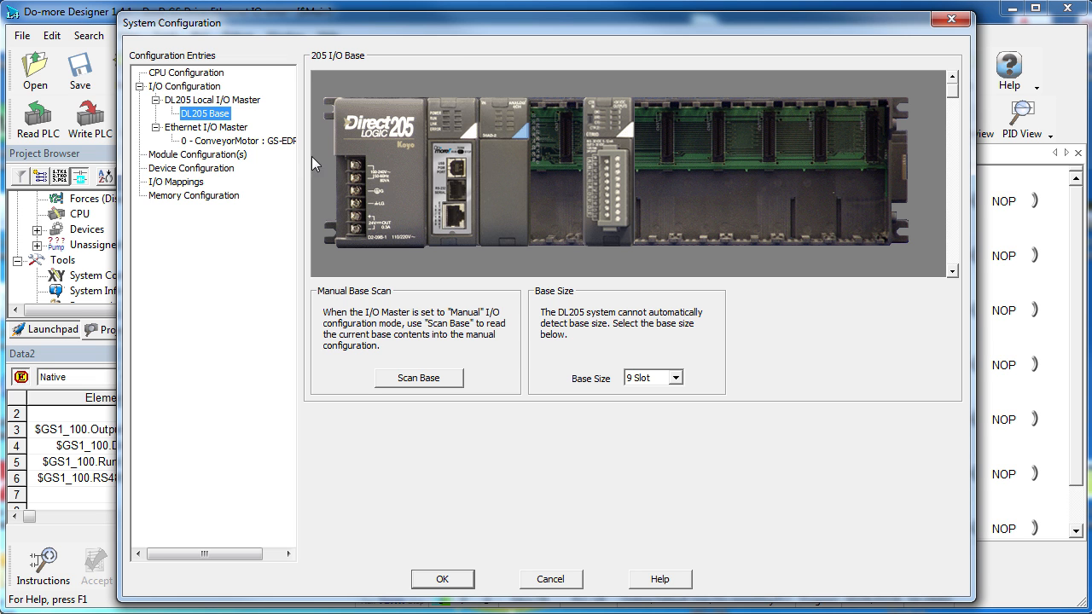
pyautogui.rightClick(553, 171)
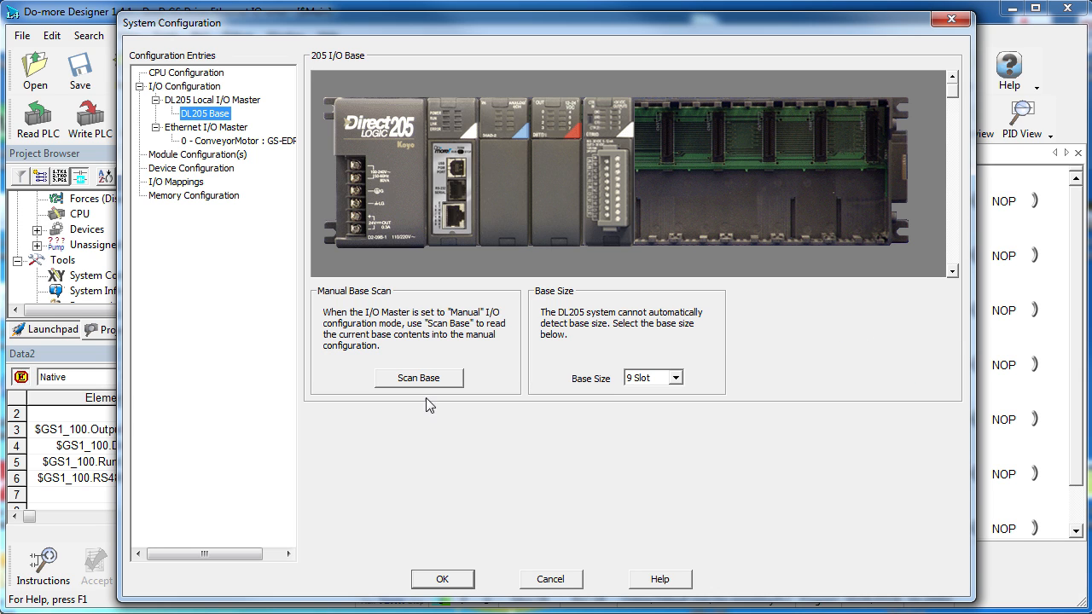
pyautogui.click(198, 154)
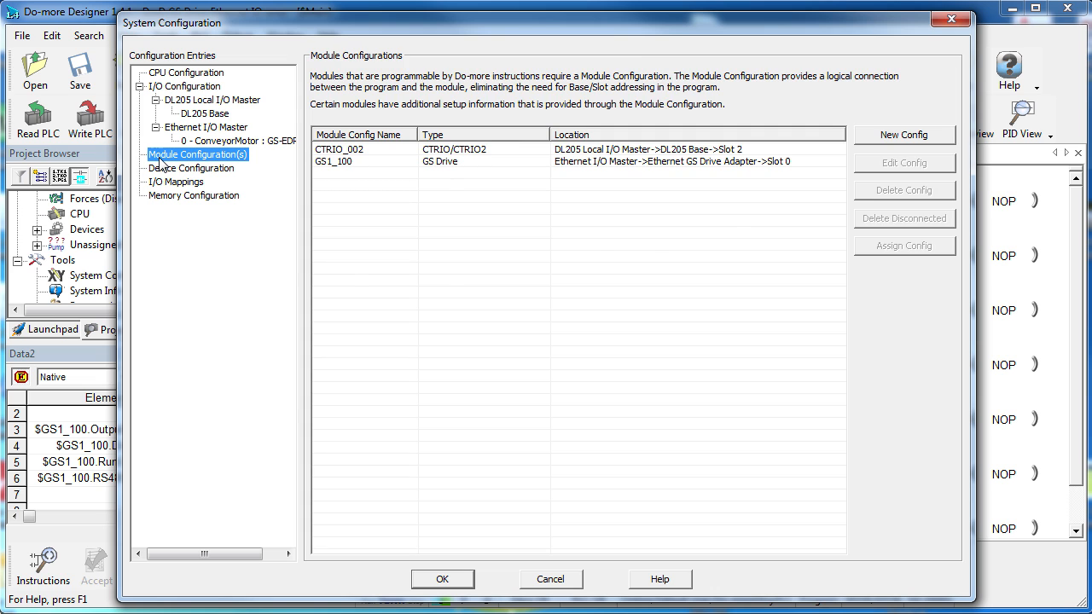
# Review devices, then the I/O map showing the 8 DO module in slot 1 at Y0-7
pyautogui.click(190, 168)
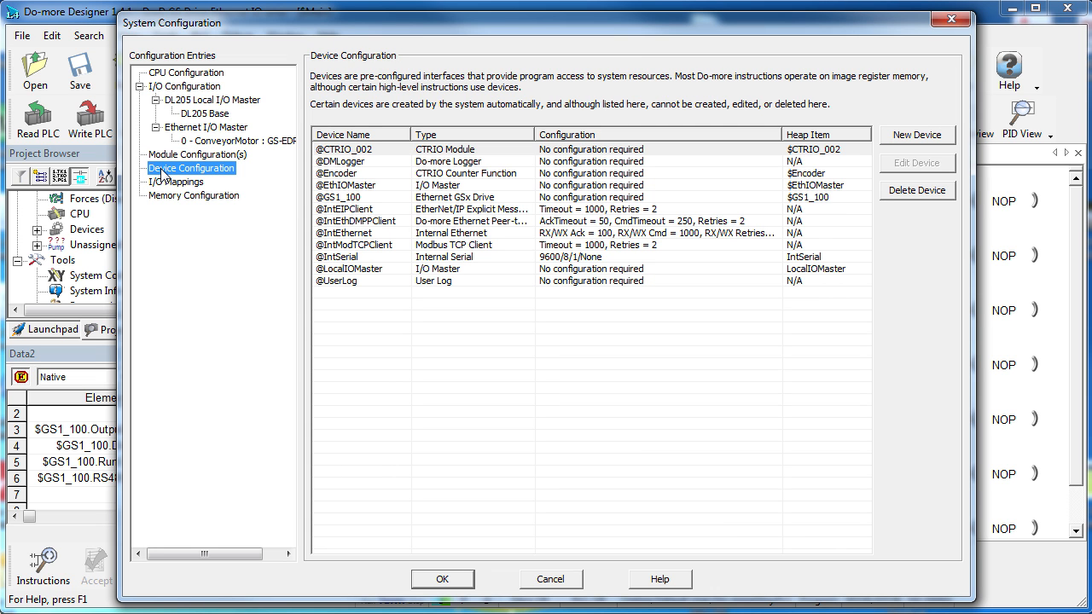
pyautogui.moveTo(173, 184)
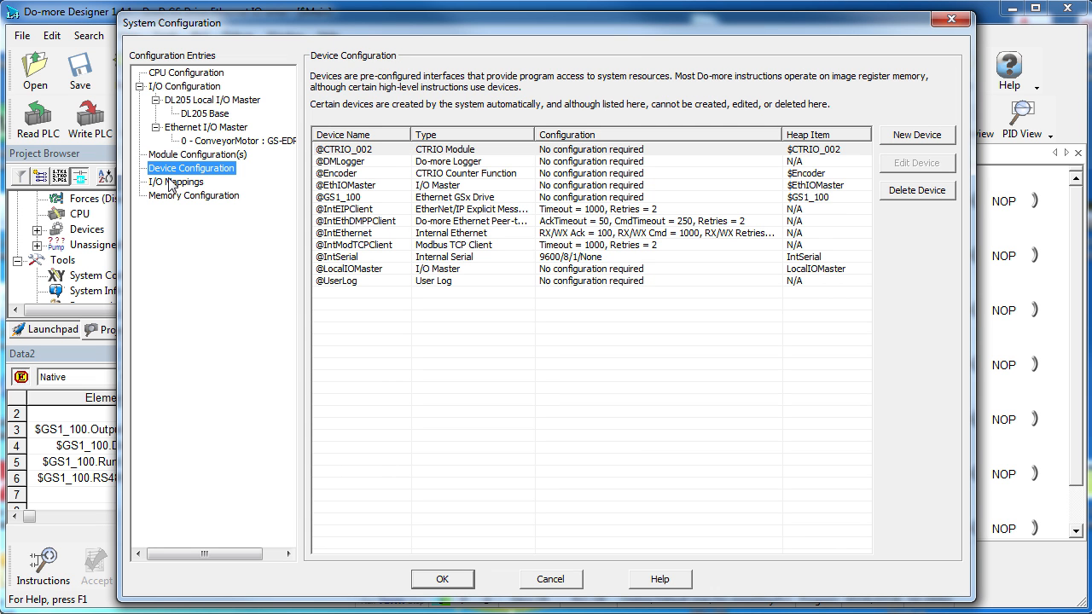
pyautogui.click(175, 181)
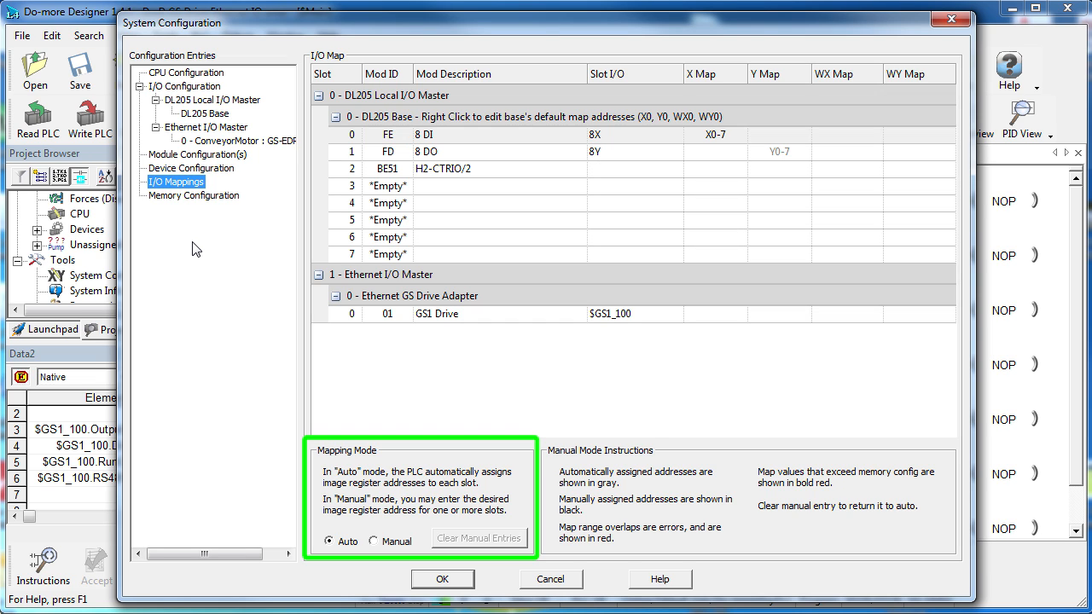
# Switch to Memory Configuration to see its memory blocks and heap items
pyautogui.click(193, 196)
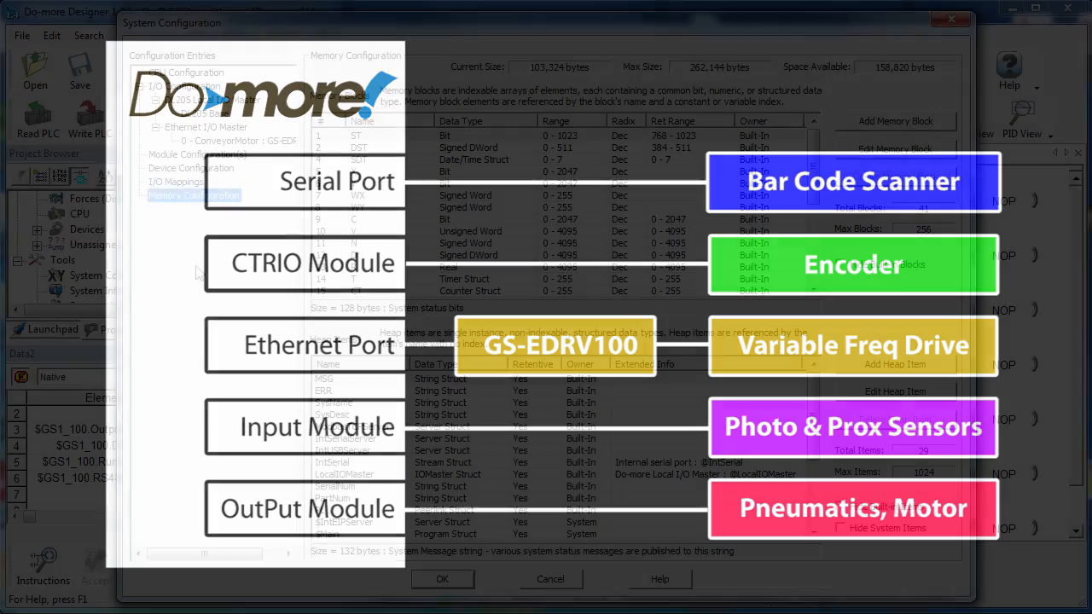
pyautogui.click(184, 72)
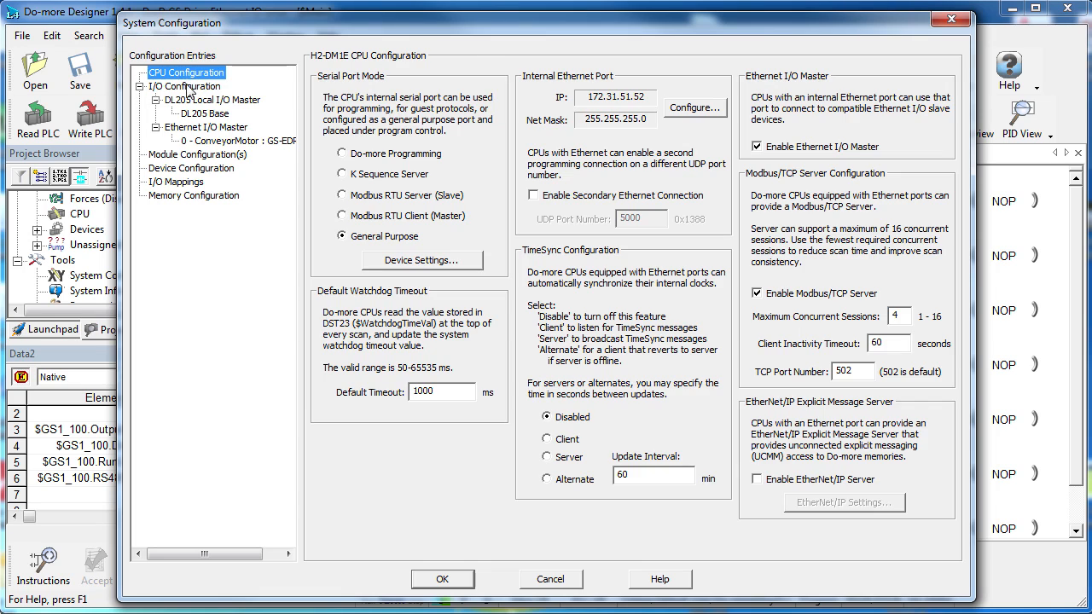
pyautogui.click(198, 154)
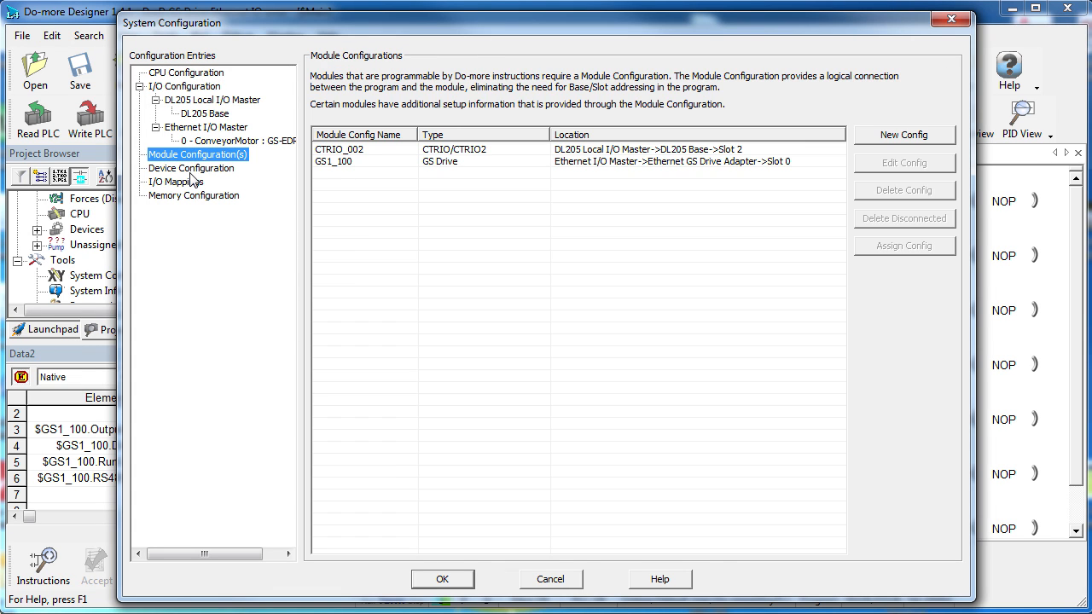
pyautogui.click(193, 195)
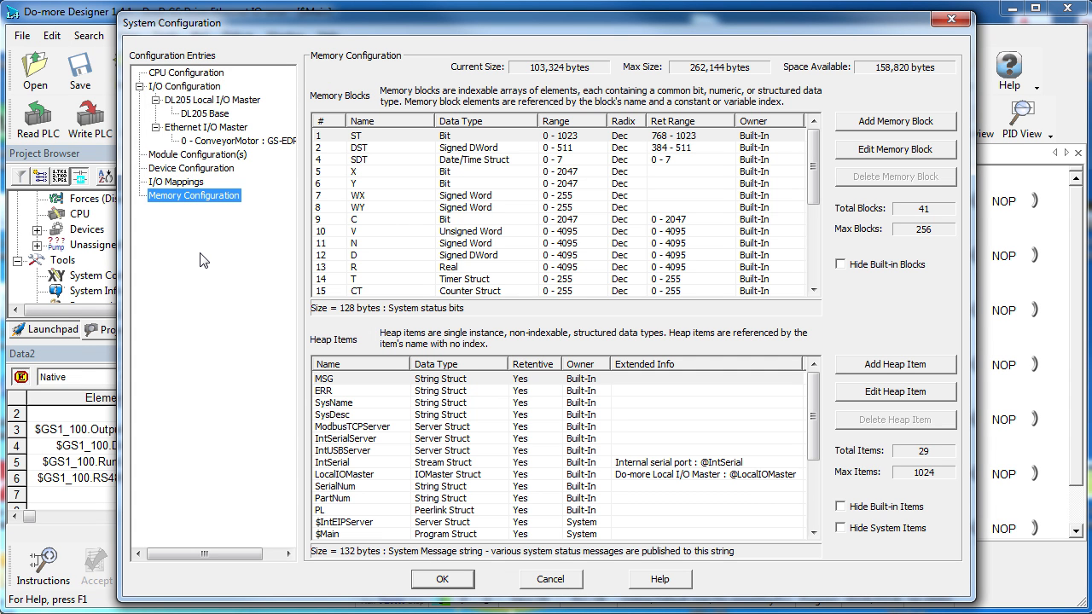